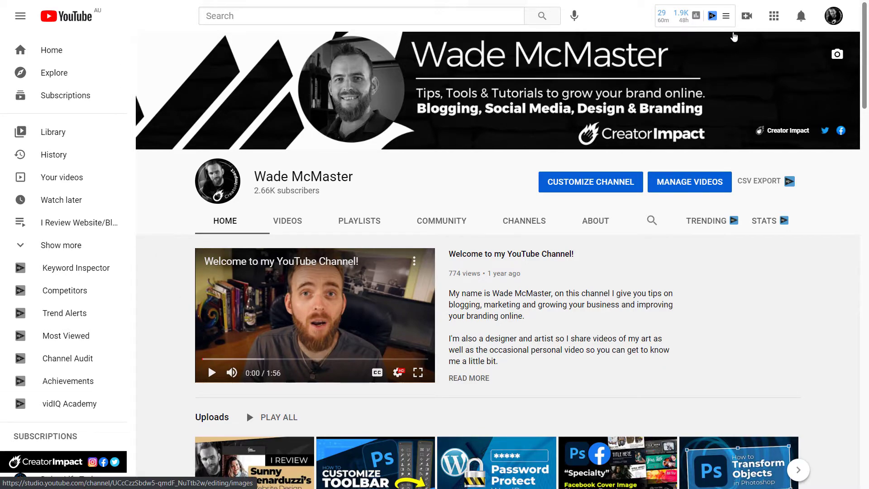
# Step: From the account menu enter YouTube Studio, go to Content and load the Google Amazon video's details
pyautogui.click(833, 15)
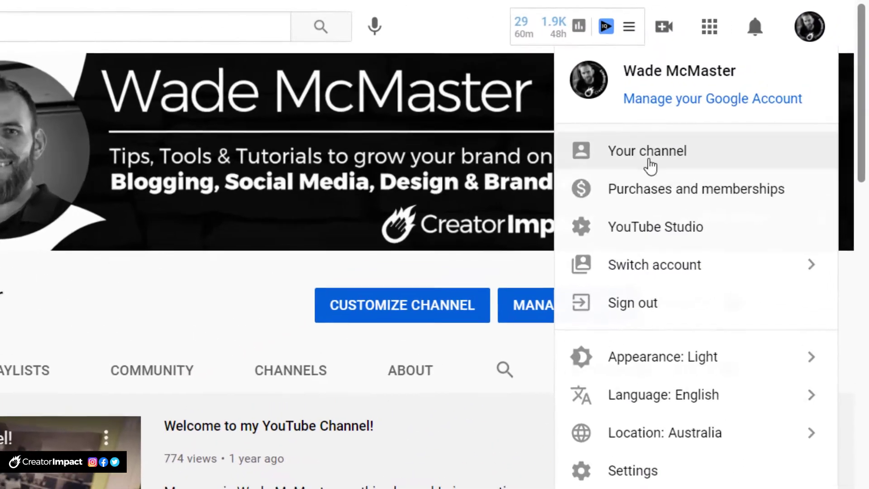
pyautogui.click(655, 226)
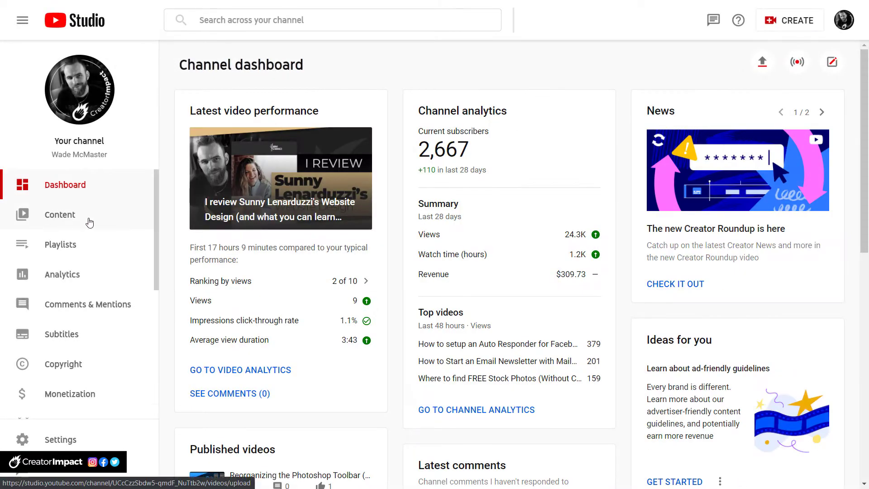
pyautogui.click(60, 215)
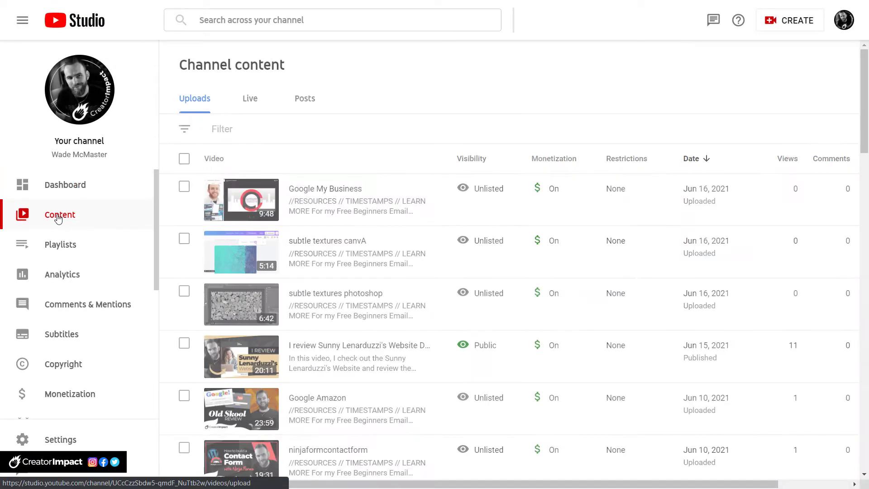
pyautogui.scroll(-3)
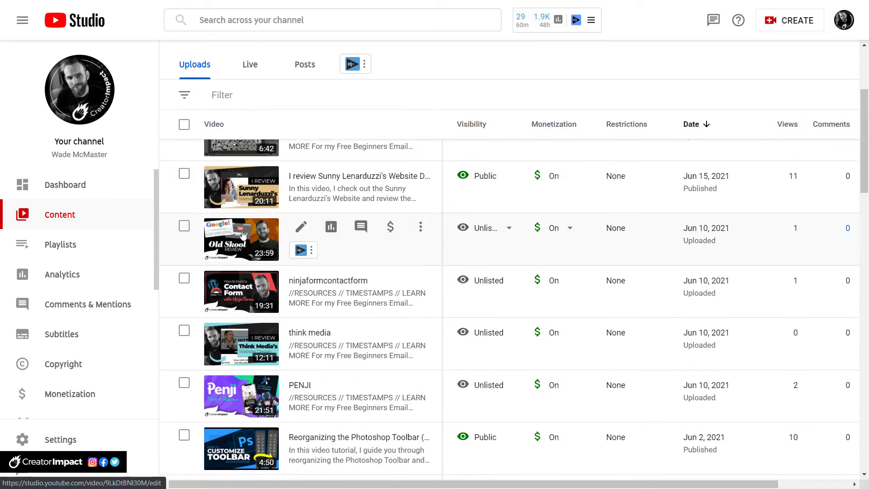
pyautogui.click(300, 226)
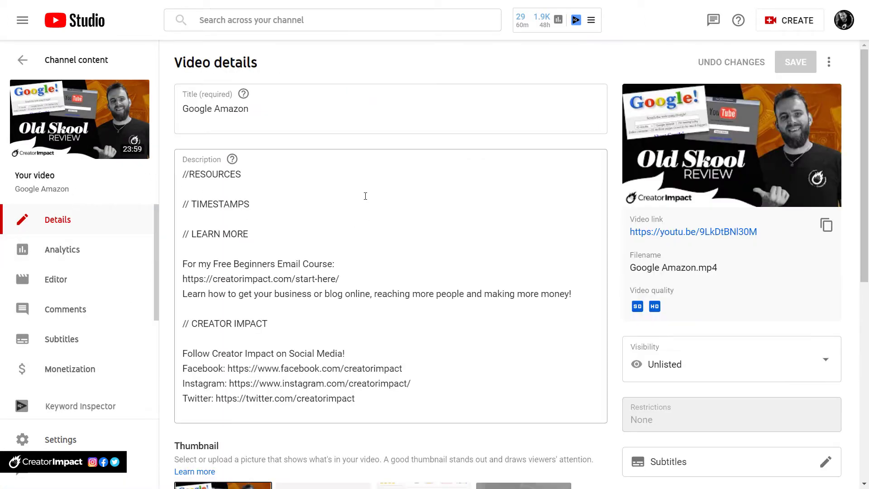
pyautogui.scroll(-3)
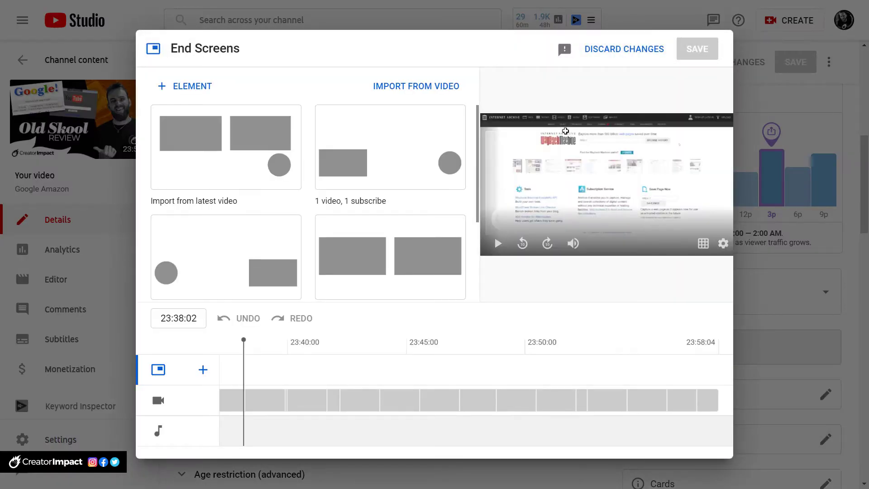
# Step: Browse the end screen templates and apply the '1 video, 1 subscribe' layout
pyautogui.click(225, 147)
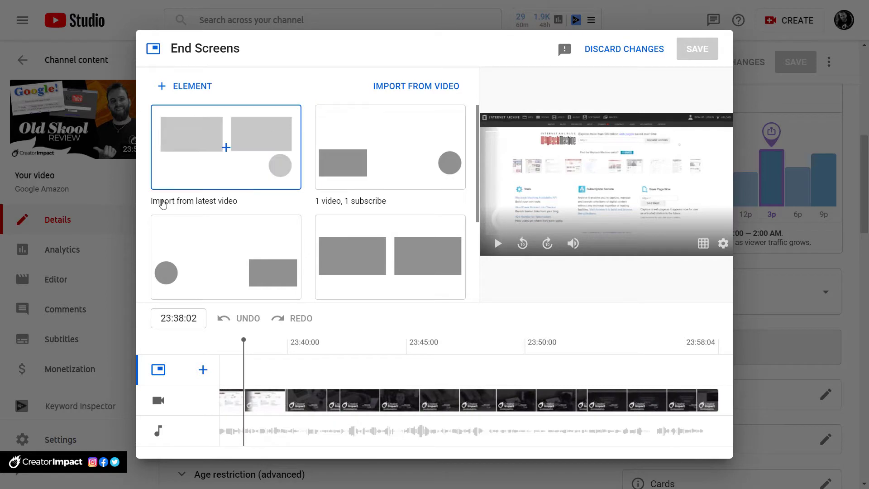
pyautogui.moveTo(196, 149)
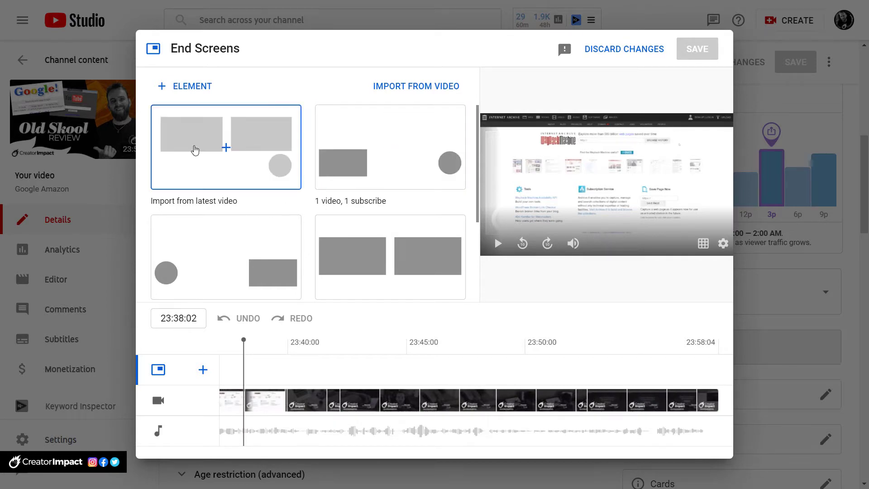
pyautogui.moveTo(477, 157)
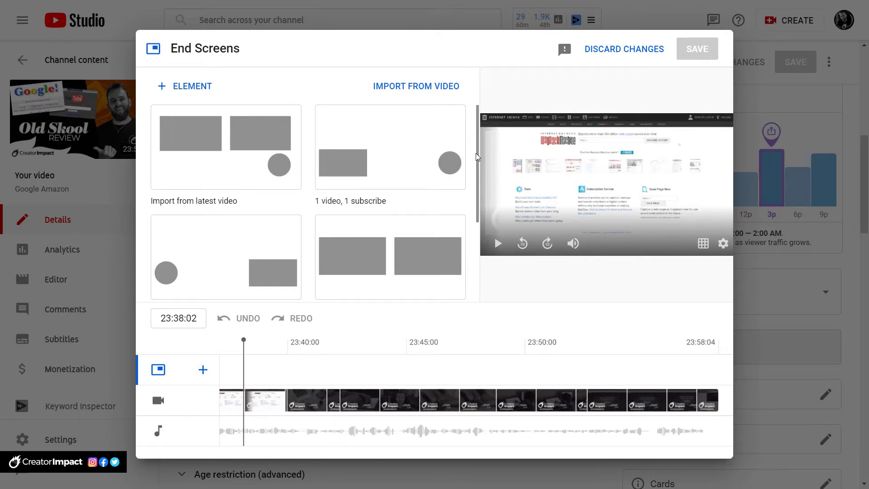
pyautogui.scroll(-3)
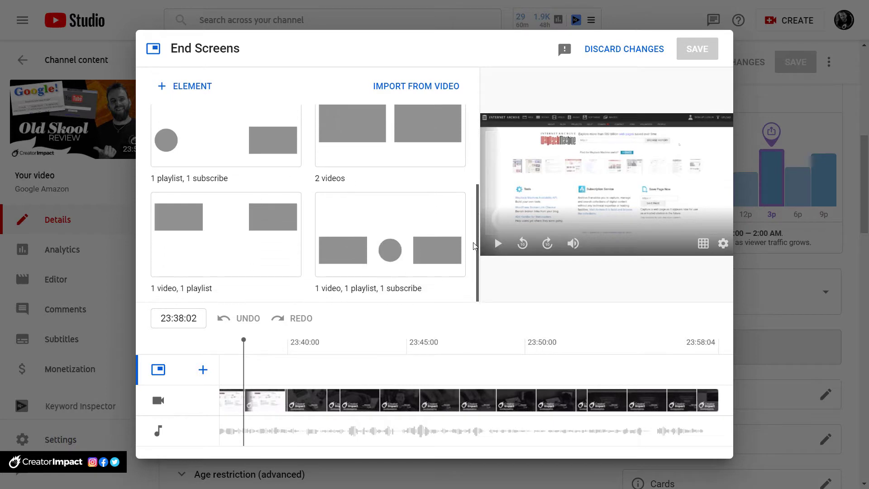
pyautogui.scroll(3)
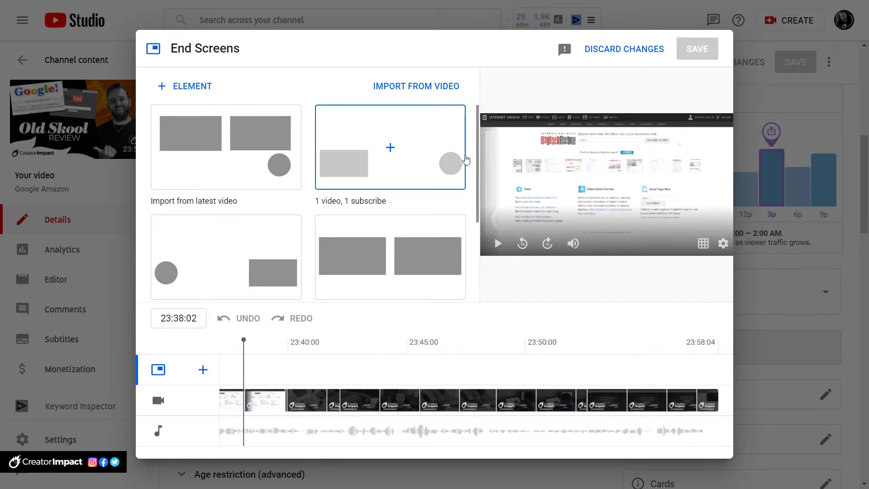
pyautogui.scroll(-3)
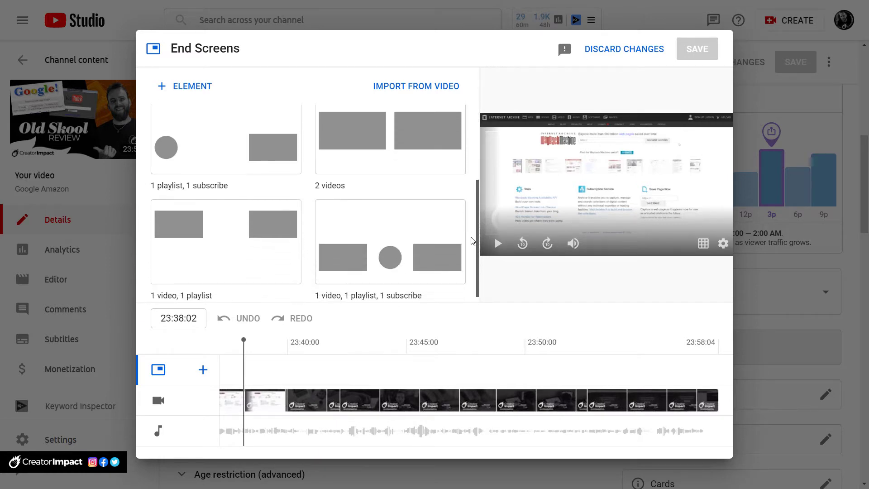
pyautogui.scroll(3)
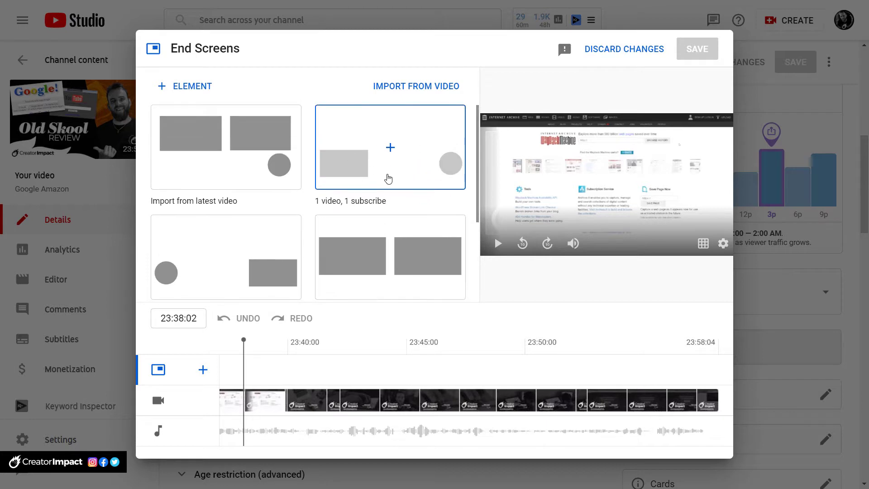
pyautogui.moveTo(389, 170)
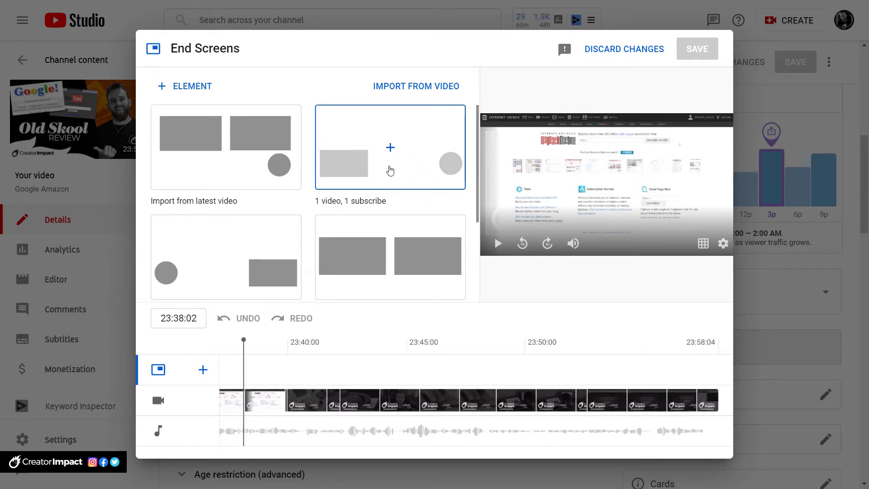
pyautogui.click(389, 146)
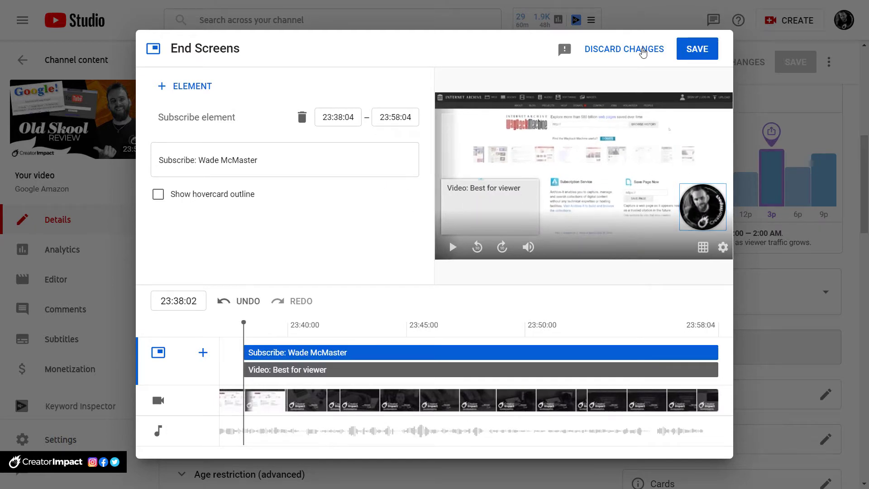
pyautogui.moveTo(751, 54)
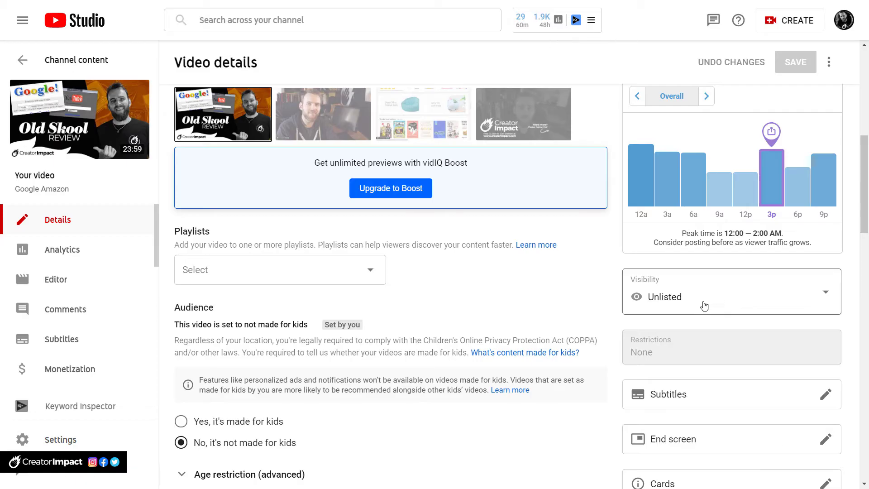
pyautogui.click(825, 438)
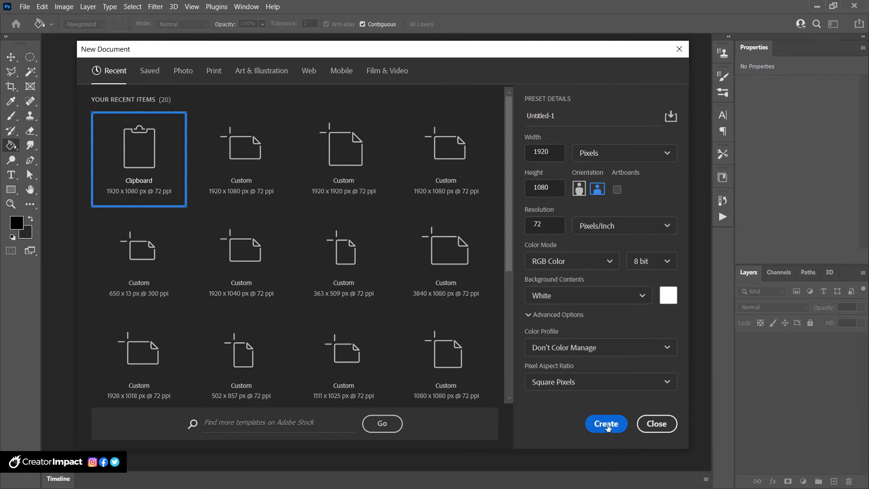
# Step: Create the 1920×1080 Clipboard-preset document and paste the end screen editor screenshot into it
pyautogui.click(605, 423)
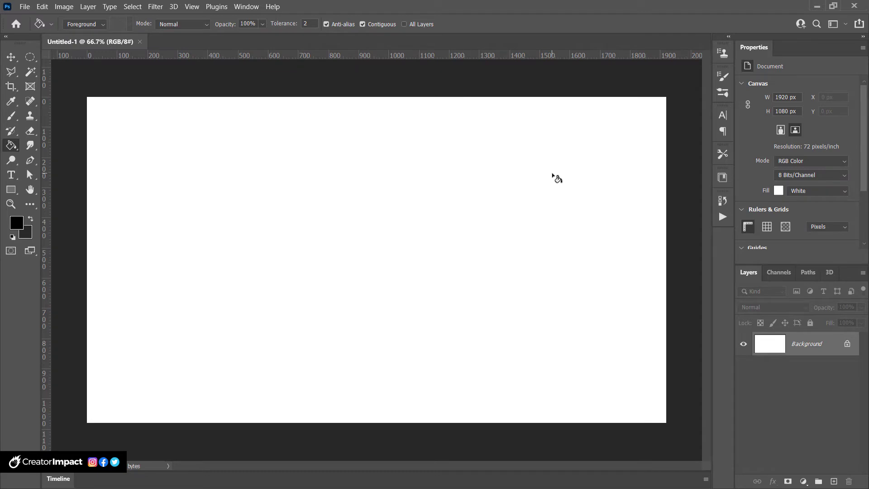
pyautogui.moveTo(430, 212)
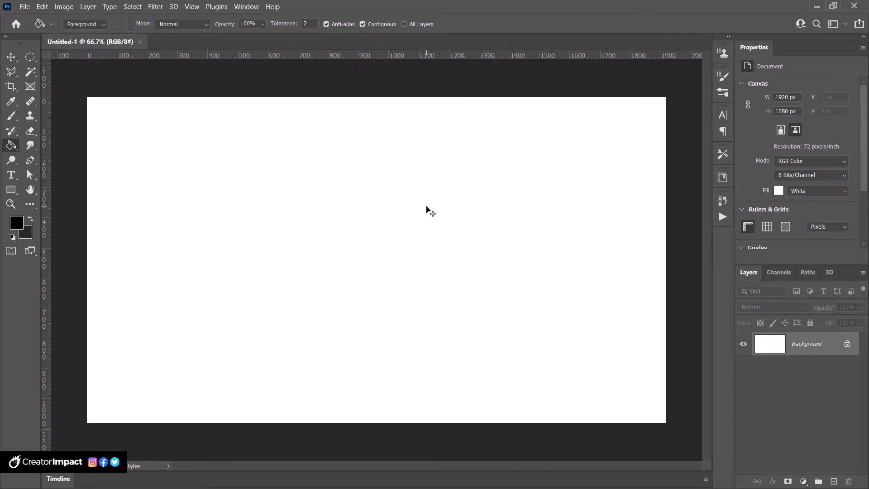
pyautogui.click(41, 6)
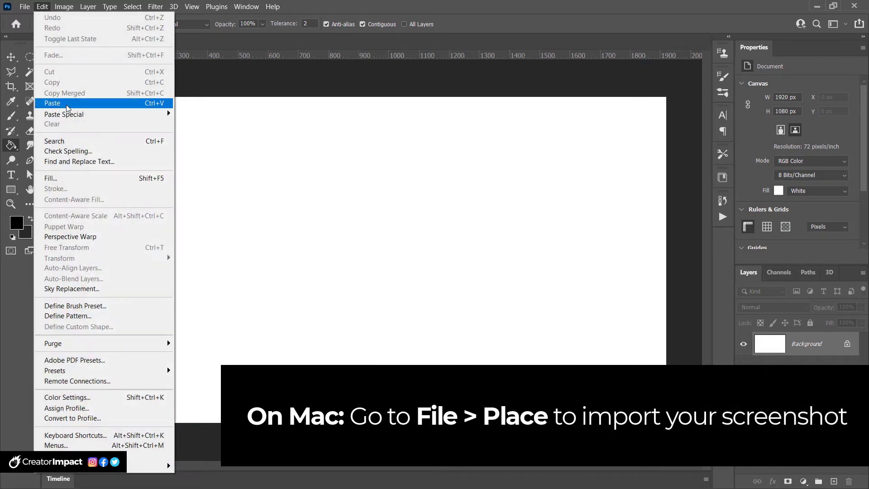
pyautogui.click(52, 103)
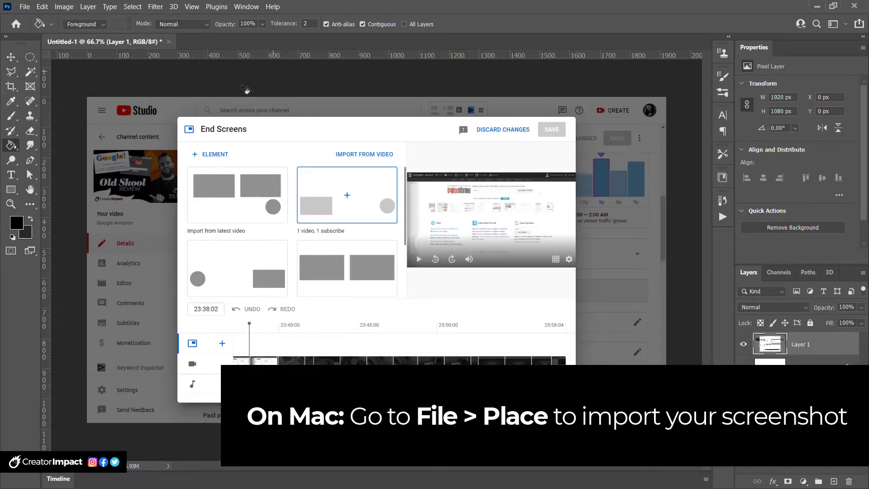
pyautogui.click(30, 56)
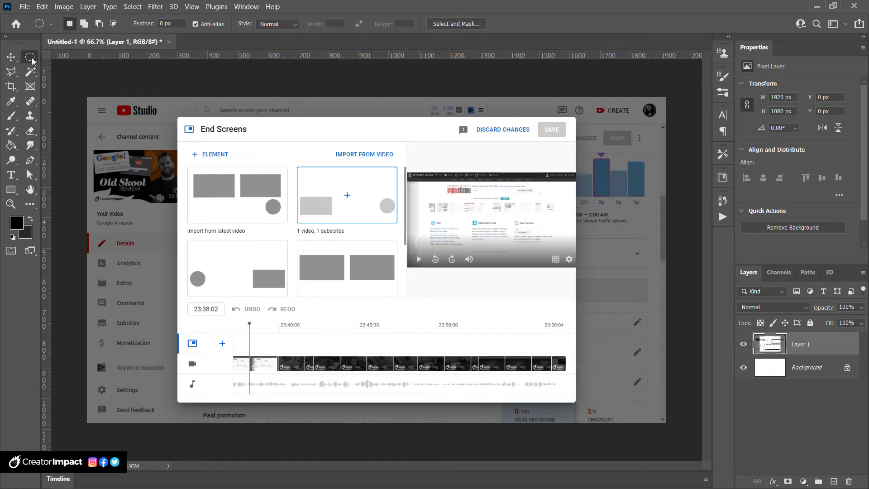
# Step: With the Rectangular Marquee copy the layout region to Layer 2, then choose Delete Layer on Layer 1
pyautogui.rightClick(31, 58)
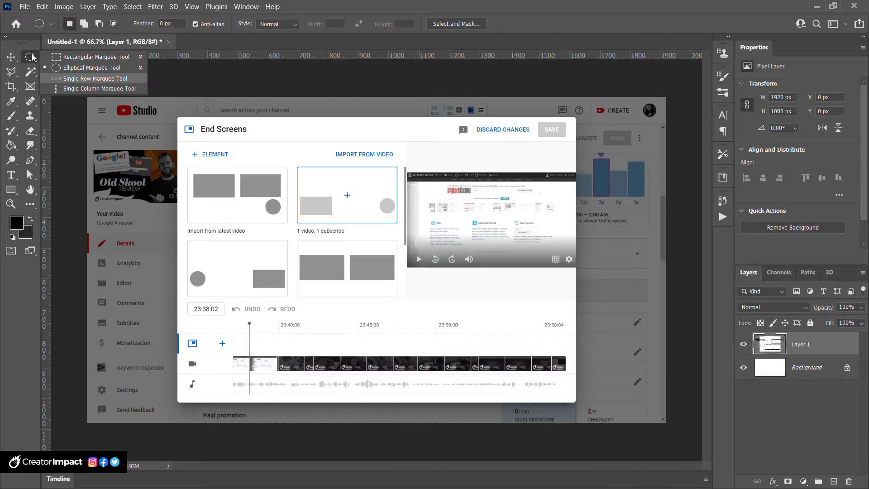
pyautogui.moveTo(83, 56)
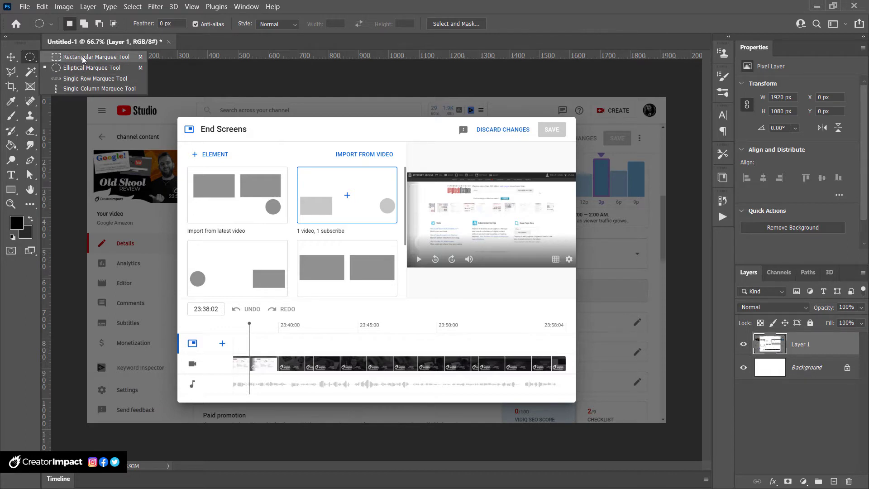
pyautogui.click(94, 56)
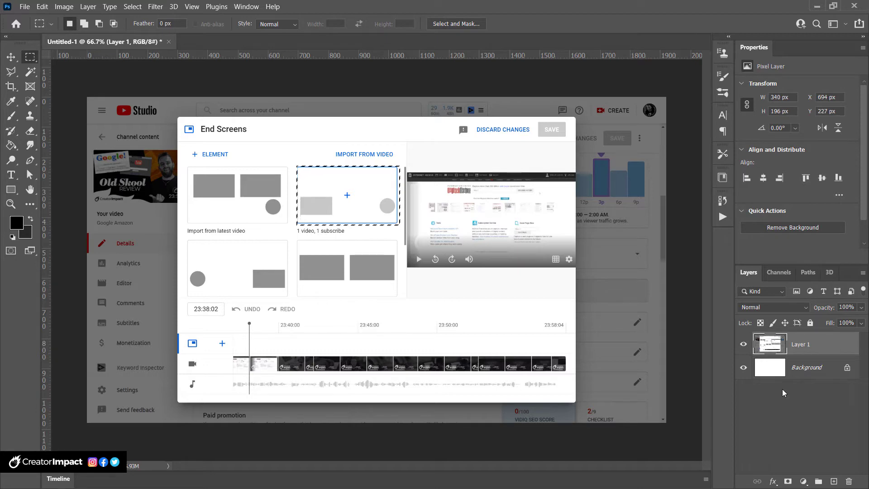
pyautogui.moveTo(44, 10)
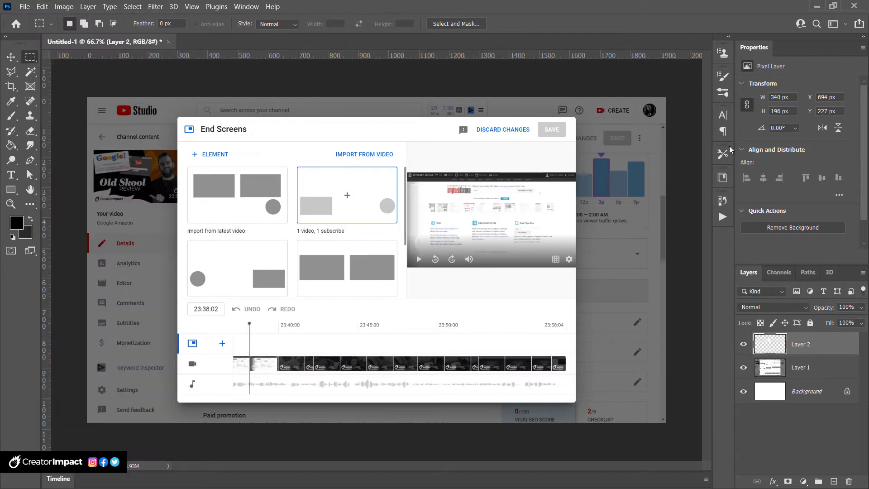
pyautogui.rightClick(801, 366)
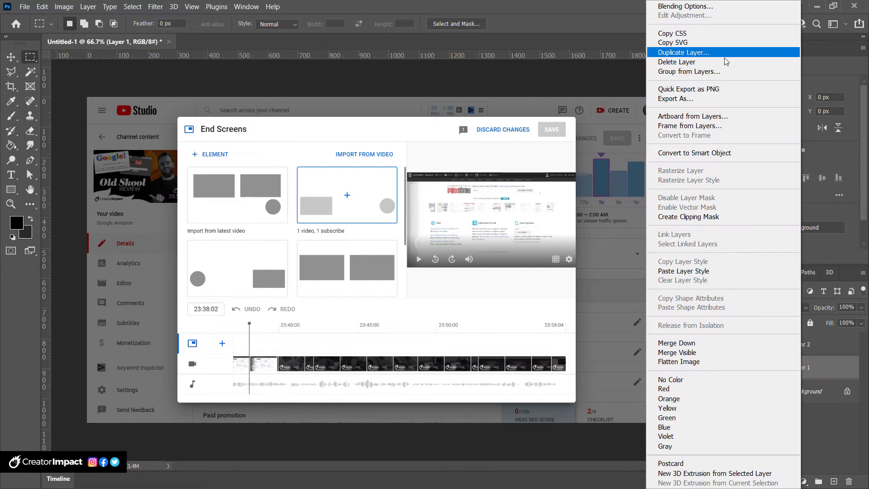
pyautogui.click(677, 62)
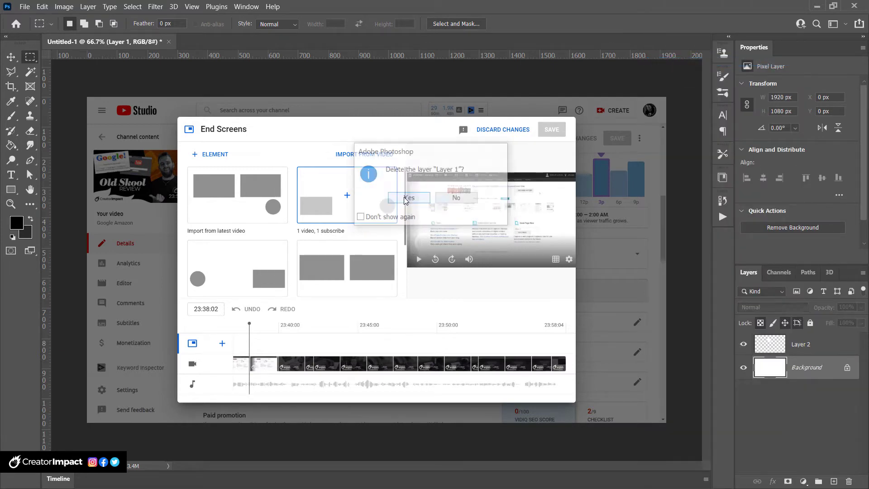
# Step: Confirm deleting the screenshot layer and Free Transform Layer 2 to span the whole canvas
pyautogui.click(409, 198)
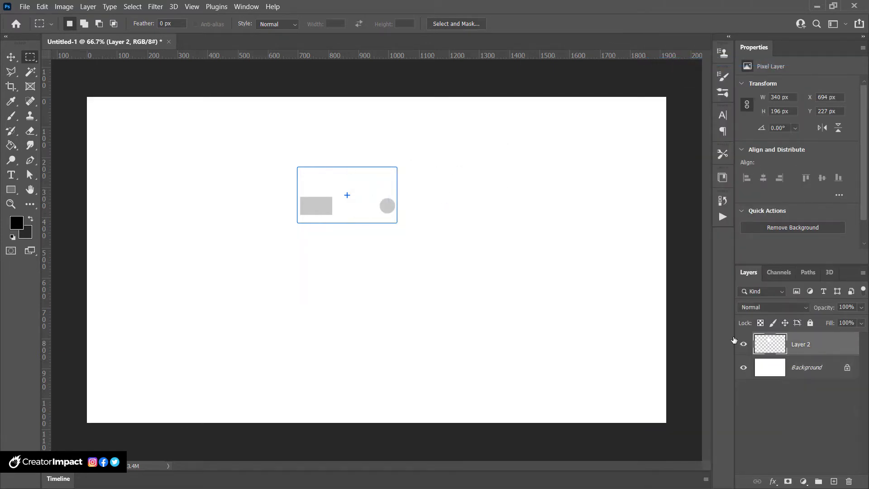
pyautogui.click(41, 6)
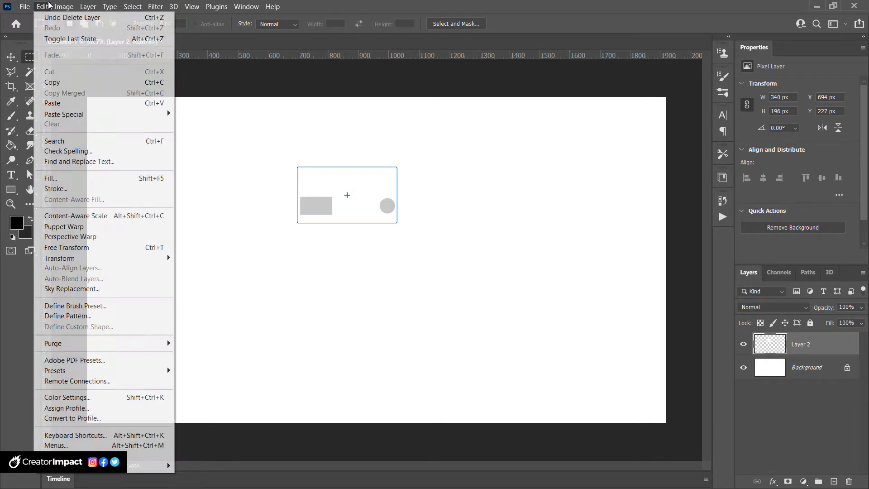
pyautogui.moveTo(70, 236)
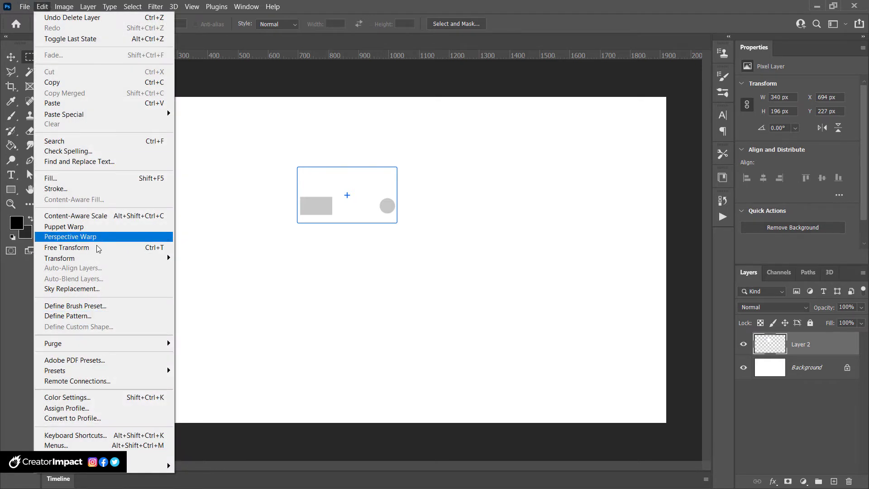
pyautogui.click(66, 247)
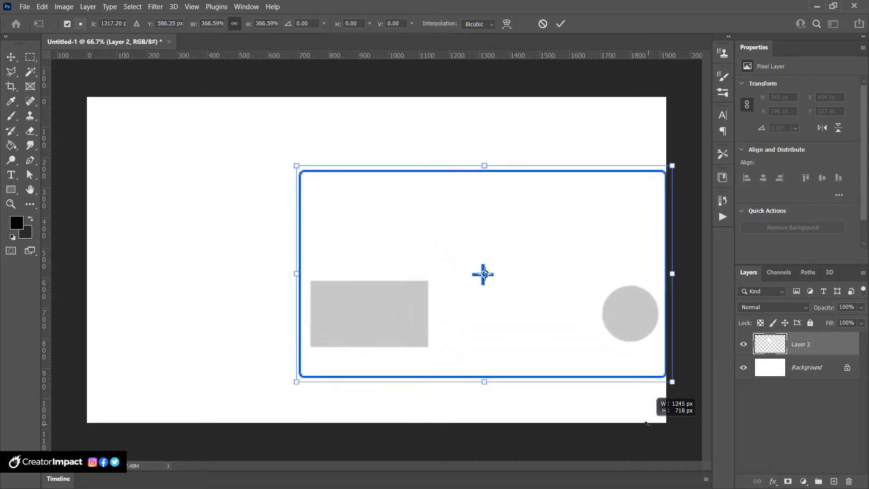
pyautogui.moveTo(296, 165); pyautogui.dragTo(172, 94)
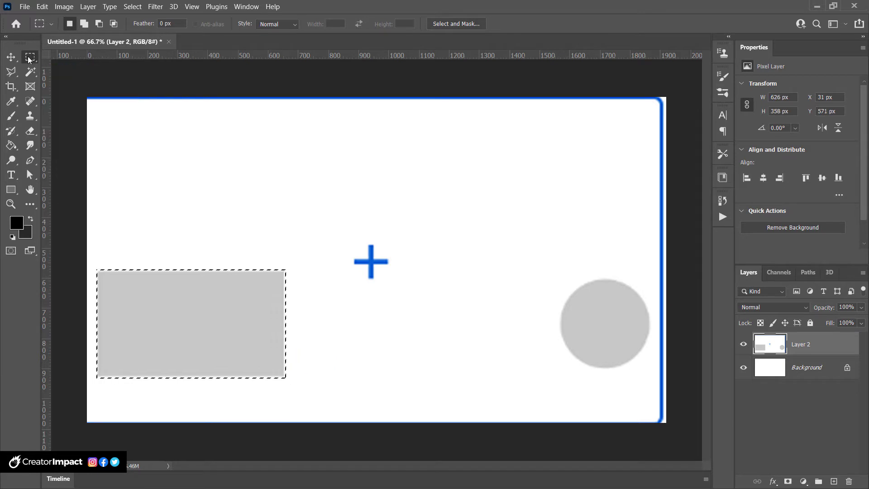
# Step: Select the grey rectangle and circle with the marquee tools and add a layer mask keeping only them
pyautogui.click(29, 57)
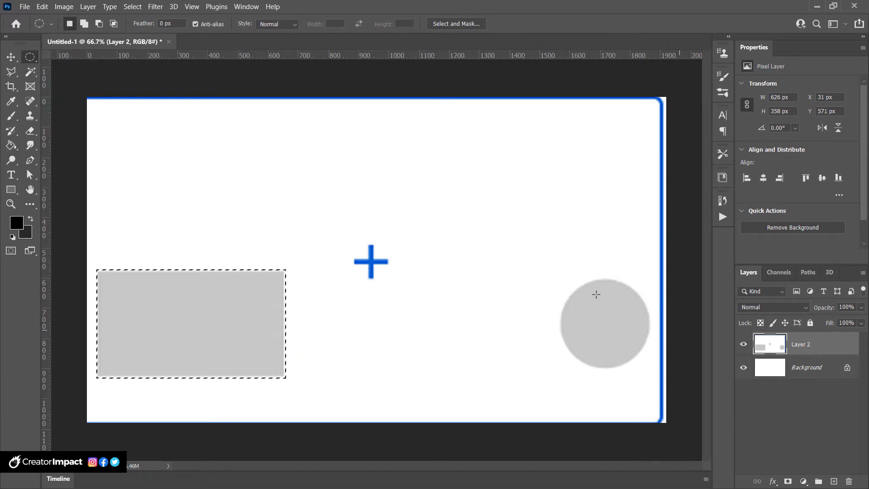
pyautogui.moveTo(562, 276)
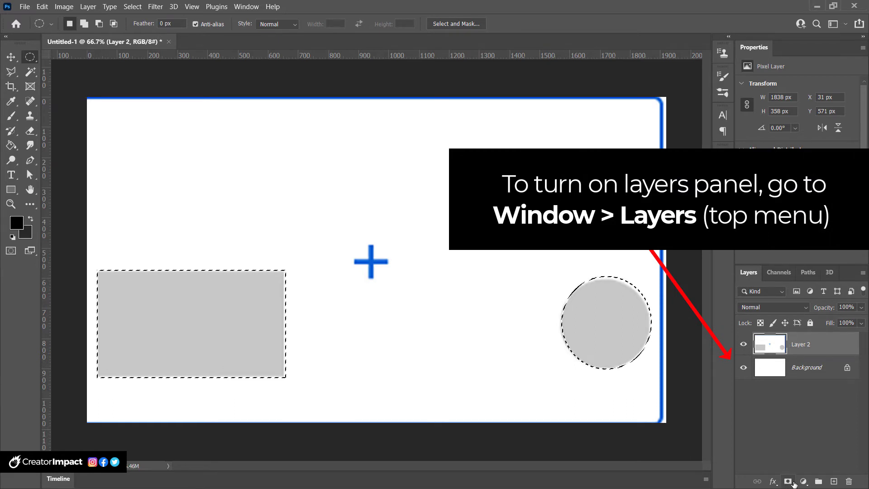
pyautogui.click(788, 480)
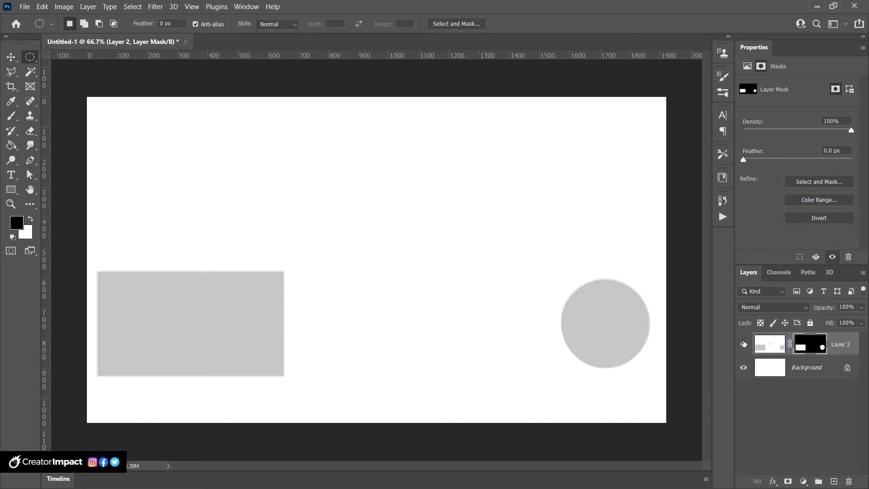
# Step: Bring up the File menu to start opening an existing document
pyautogui.click(744, 344)
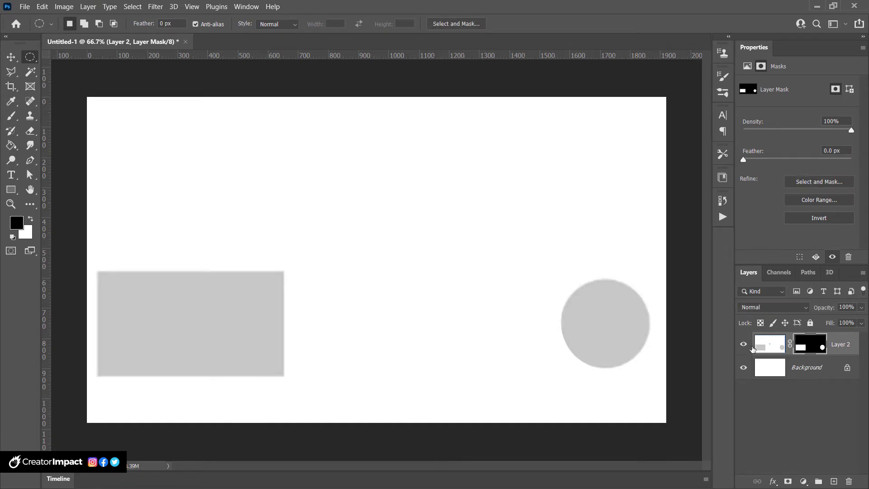
pyautogui.moveTo(744, 344)
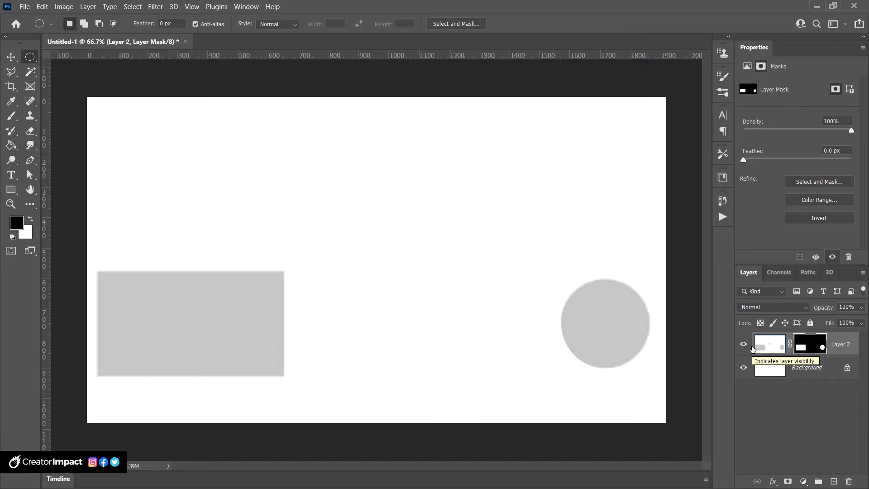
pyautogui.moveTo(733, 5)
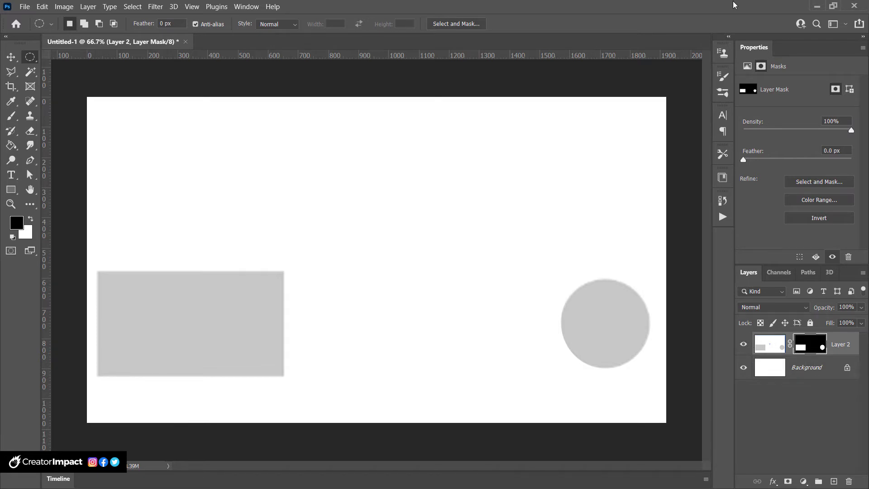
pyautogui.click(24, 6)
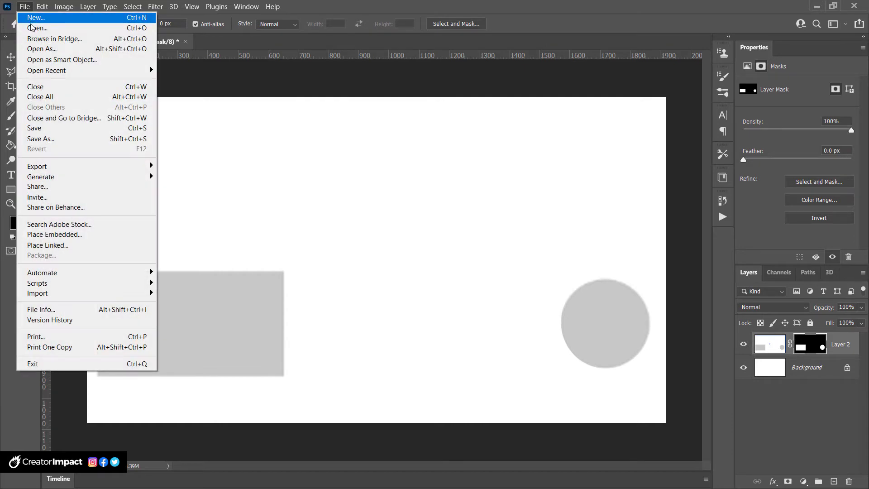
# Step: Load 1-Video-1-Subscribe.psd from the templates folder as a second document
pyautogui.click(37, 28)
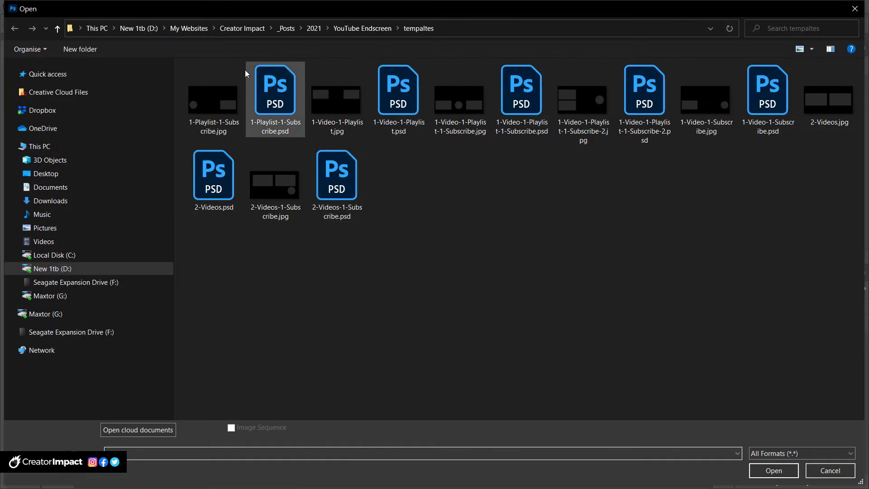
pyautogui.moveTo(335, 100)
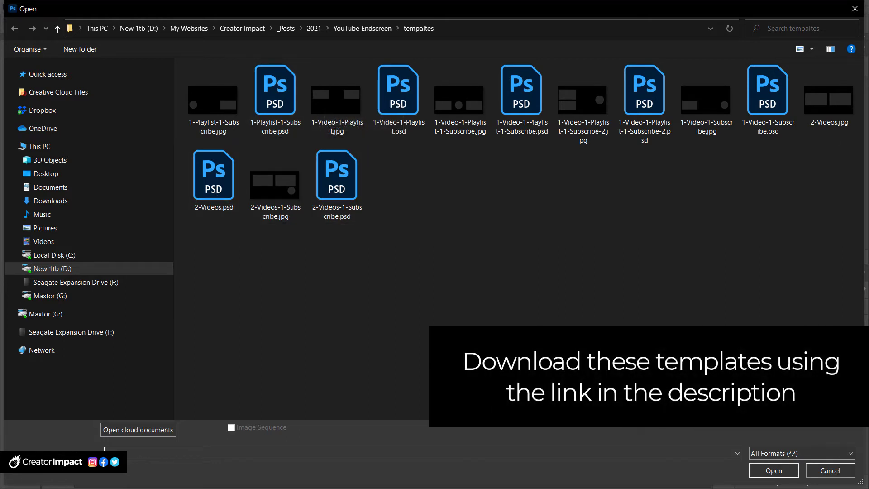
pyautogui.click(706, 98)
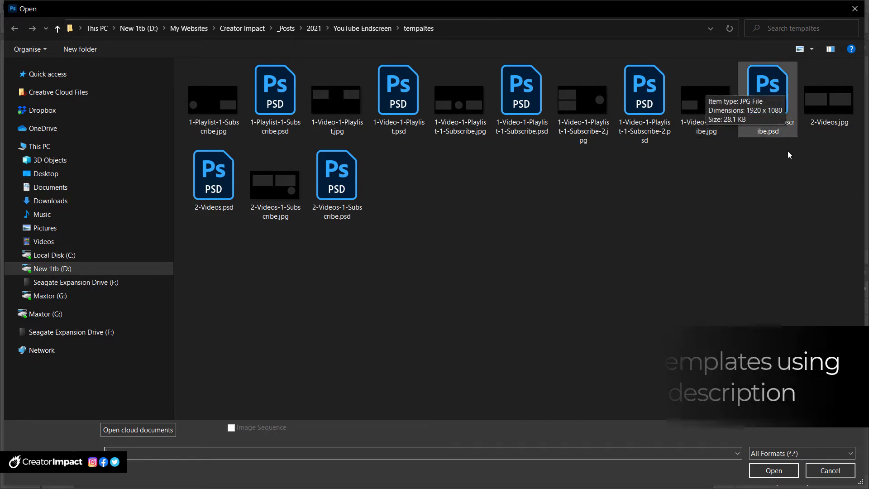
pyautogui.moveTo(577, 226)
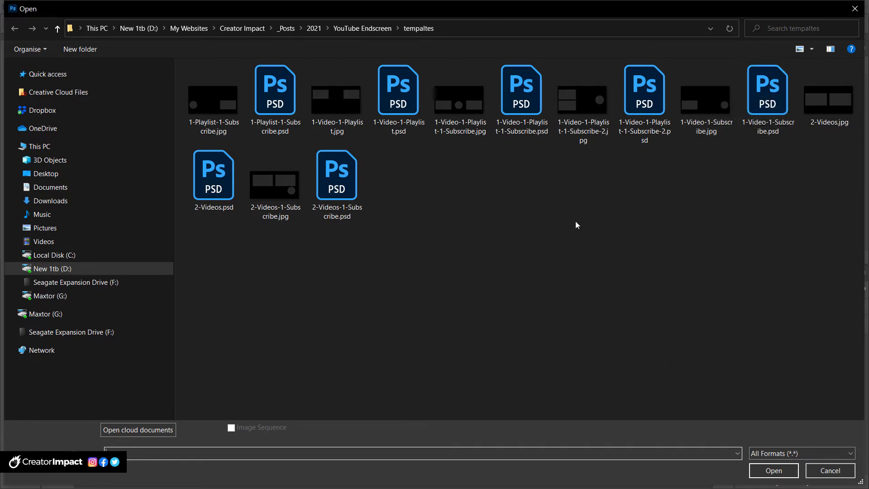
pyautogui.moveTo(298, 14)
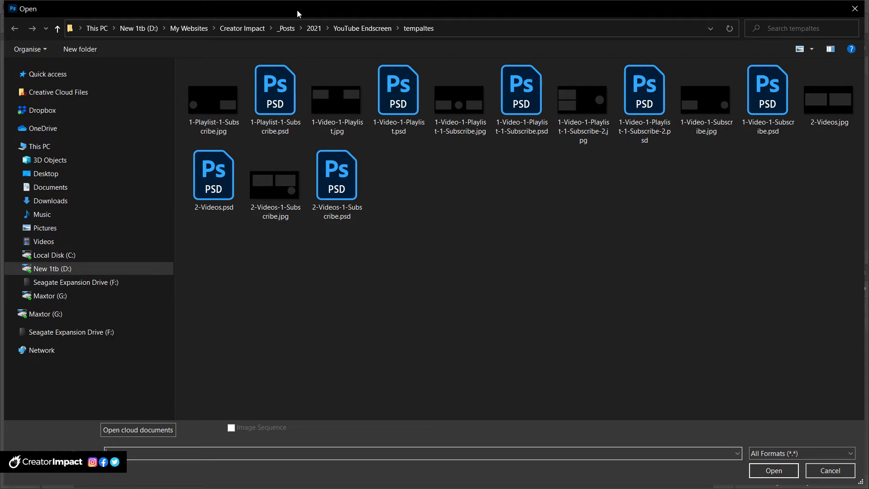
pyautogui.click(767, 92)
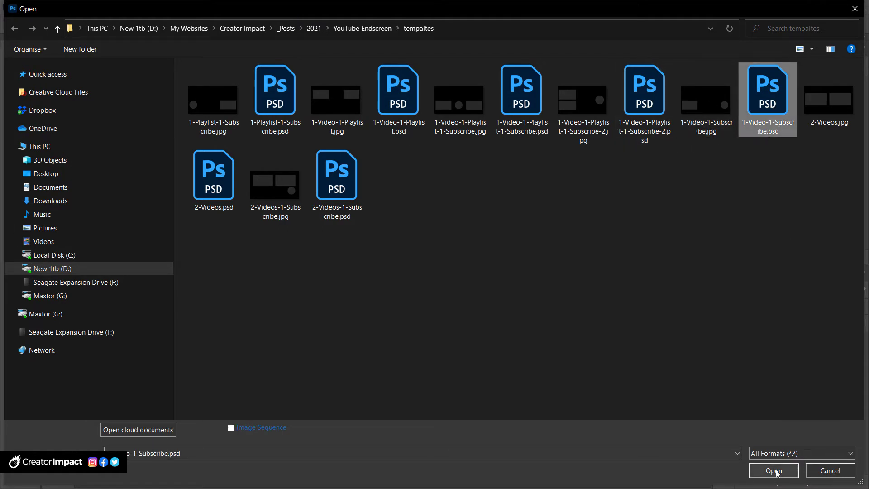
pyautogui.click(773, 471)
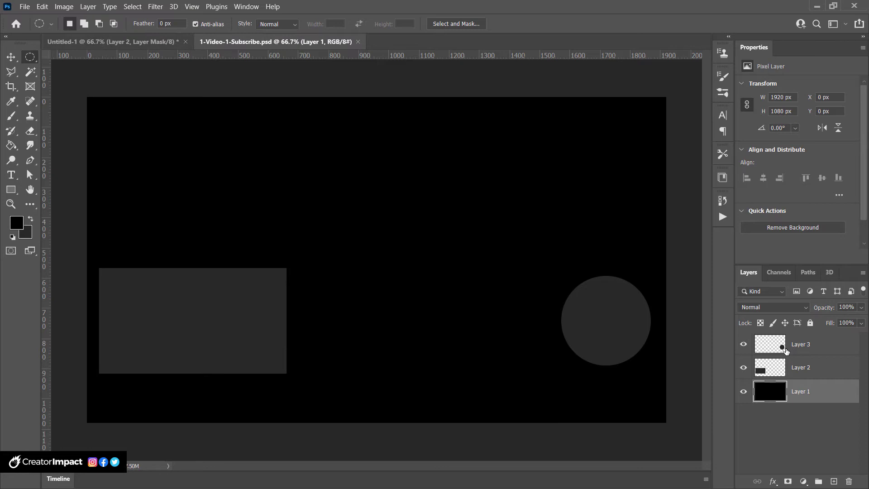
# Step: Review the template's grey rectangle (Layer 2) and circle (Layer 3) layers, then bring up the File menu
pyautogui.click(801, 366)
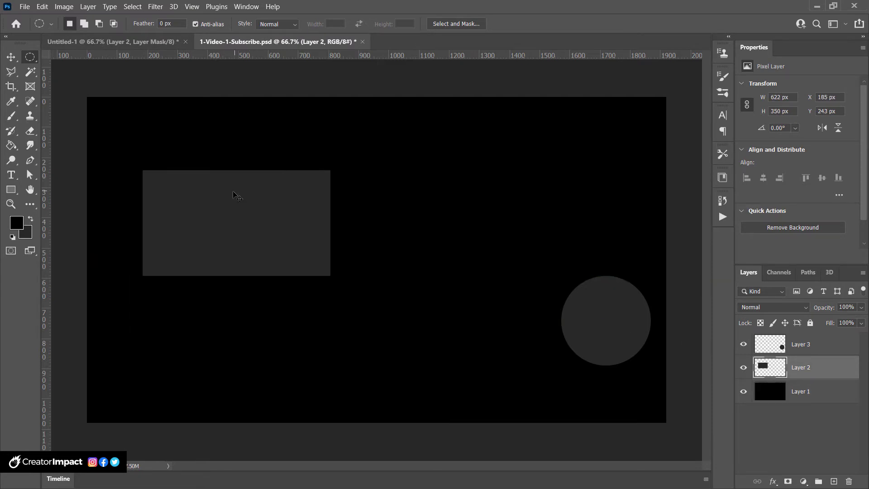
pyautogui.click(800, 344)
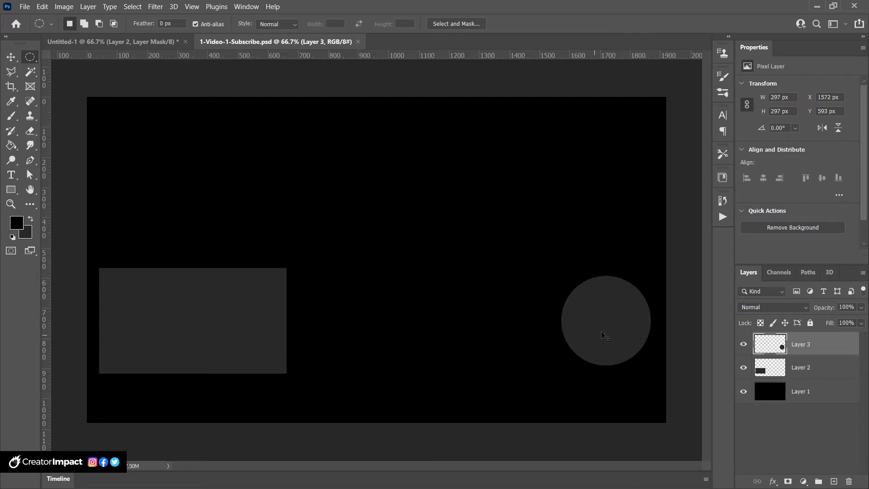
pyautogui.moveTo(681, 303)
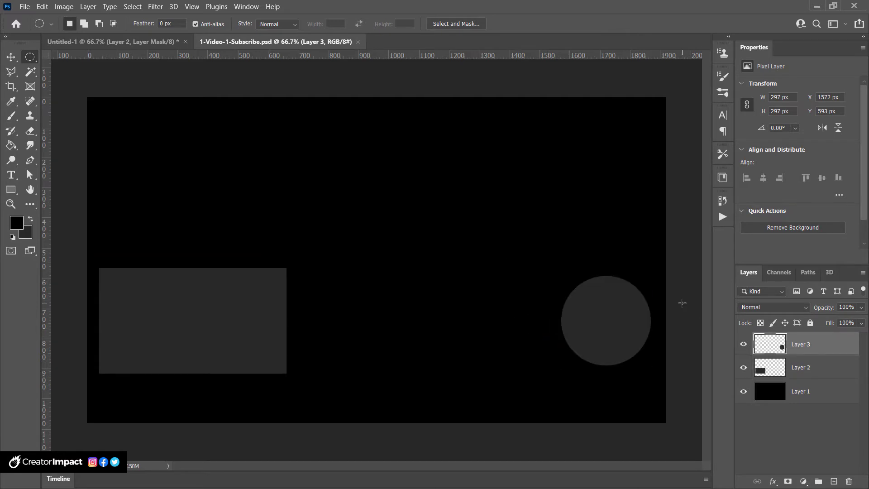
pyautogui.moveTo(623, 304)
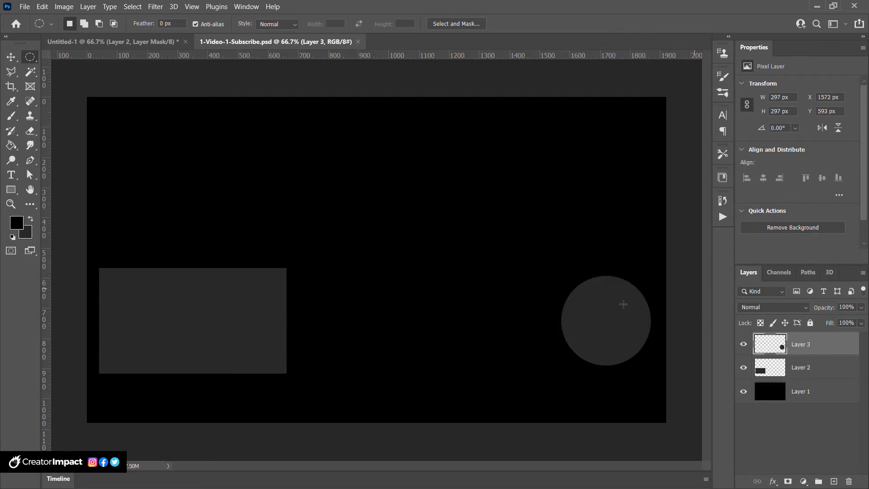
pyautogui.moveTo(615, 307)
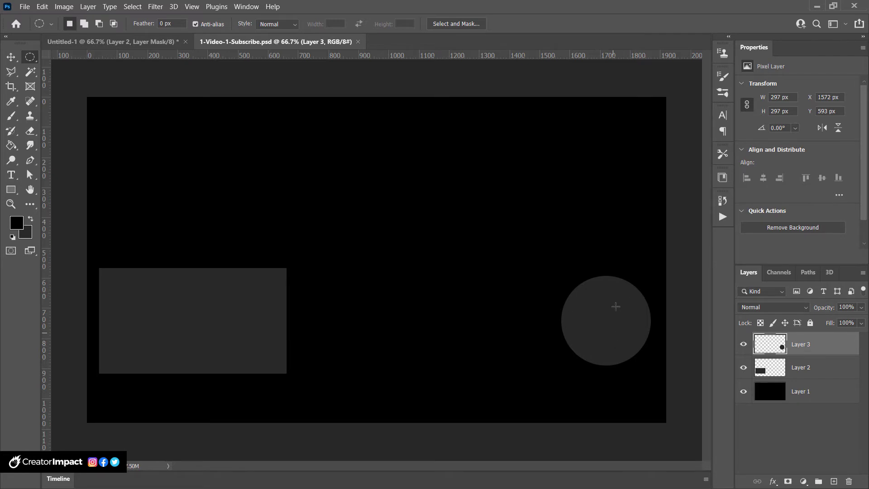
pyautogui.moveTo(480, 306)
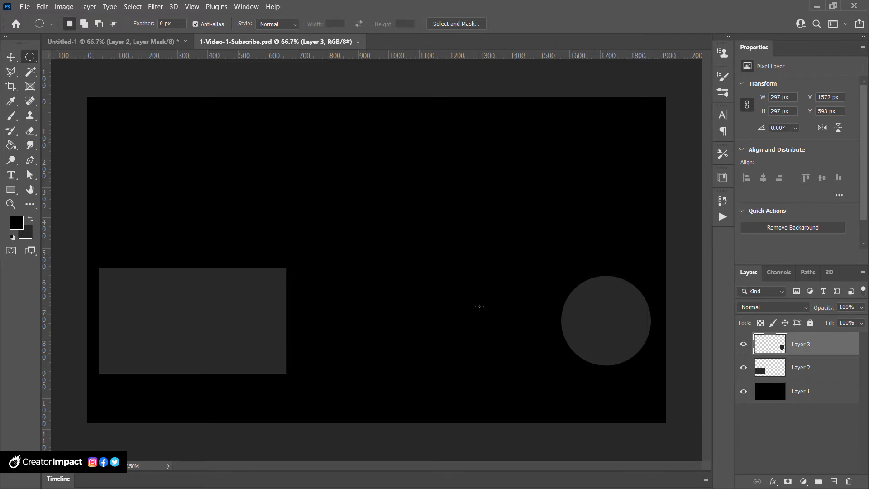
pyautogui.moveTo(152, 166)
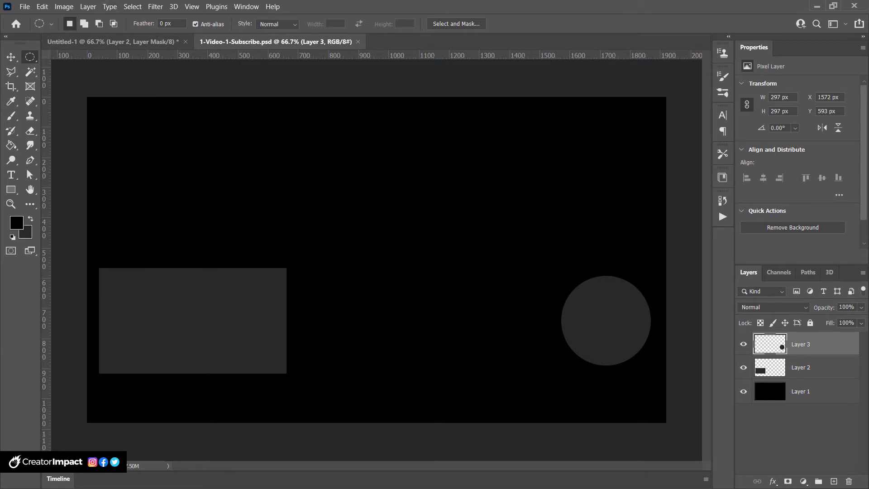
pyautogui.moveTo(407, 134)
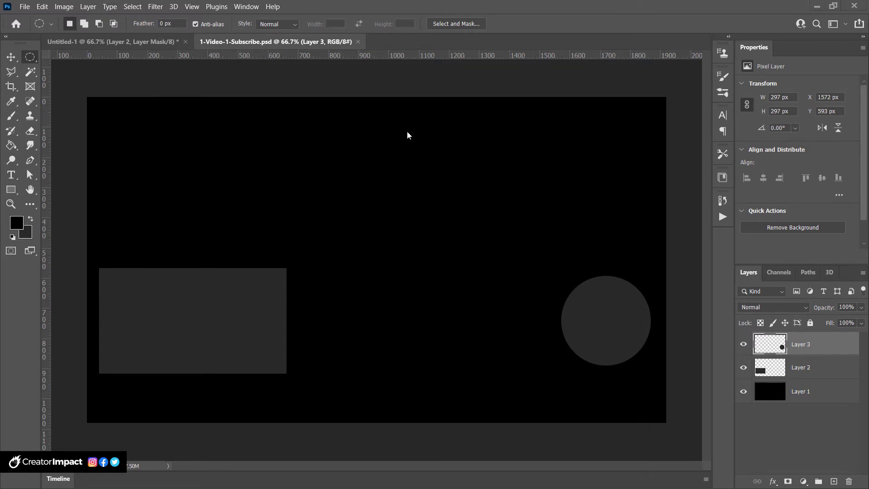
pyautogui.moveTo(86, 42)
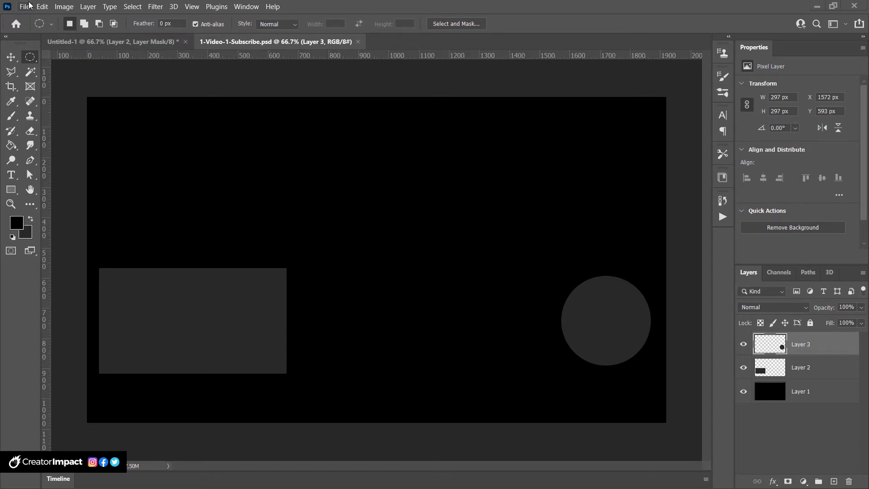
pyautogui.click(25, 6)
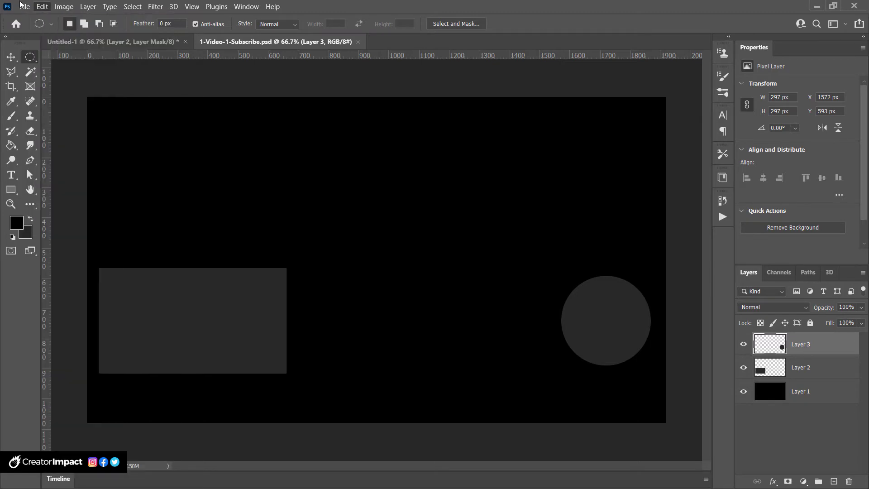
pyautogui.click(24, 6)
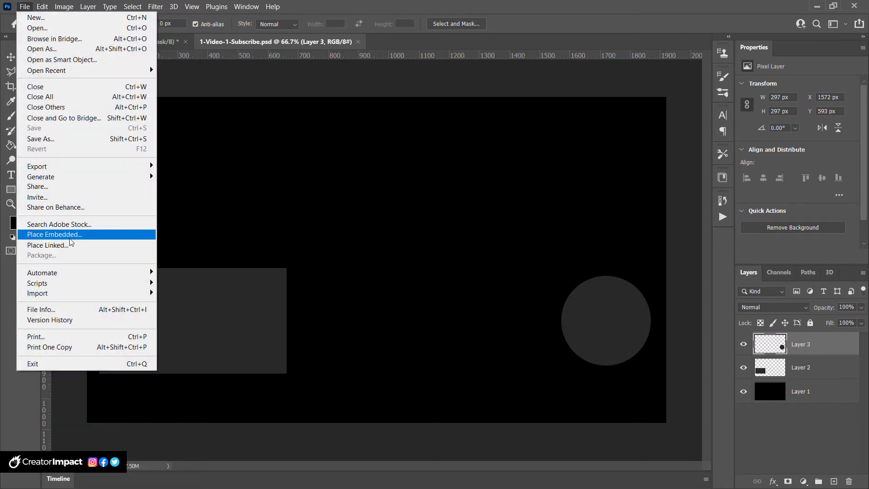
# Step: Place White Rectangle.pdf as an embedded smart object logo in the top-left of the end screen
pyautogui.click(53, 234)
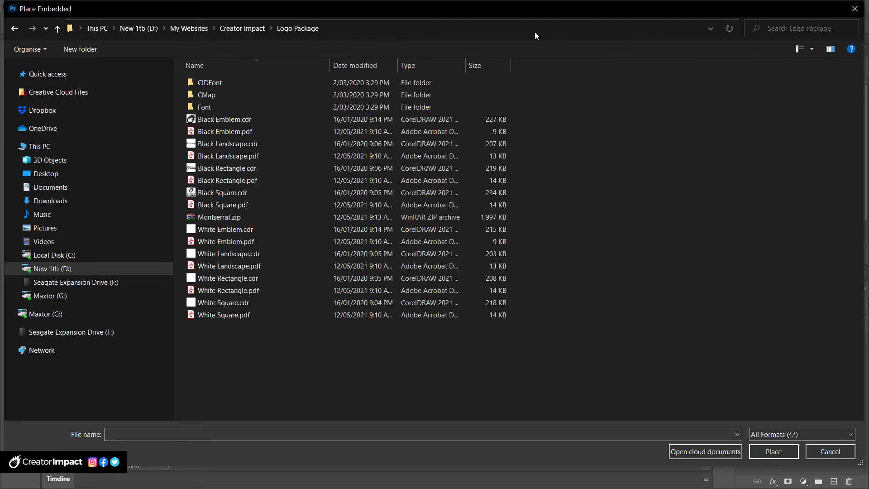
pyautogui.click(223, 192)
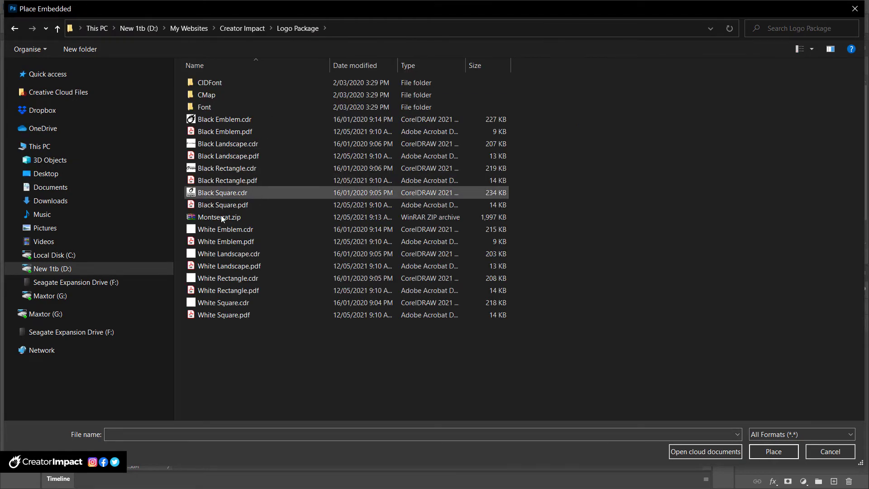
pyautogui.click(228, 253)
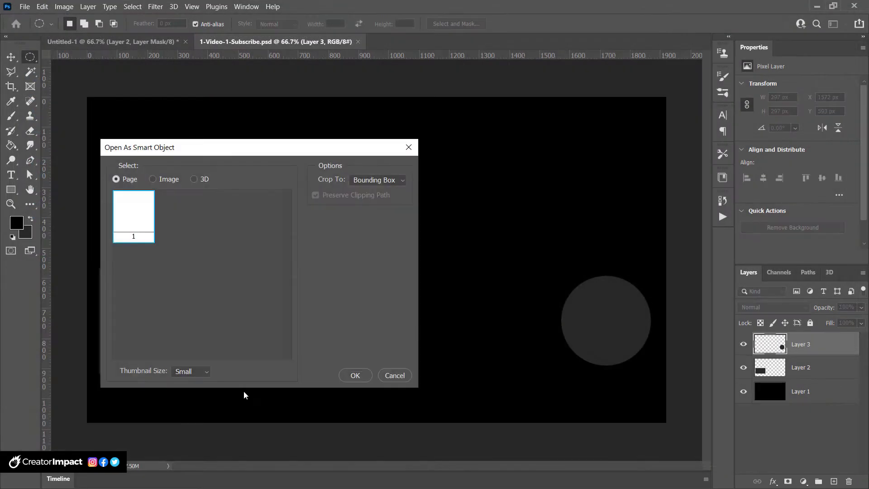
pyautogui.click(355, 375)
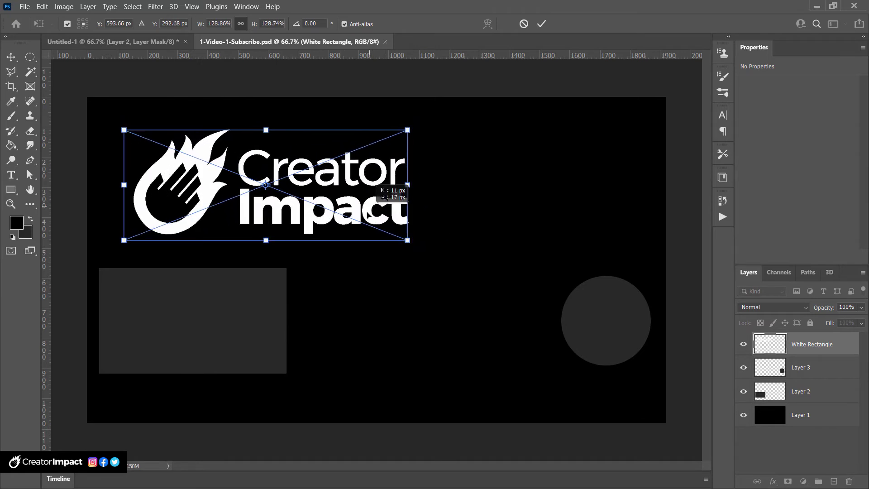
pyautogui.click(541, 23)
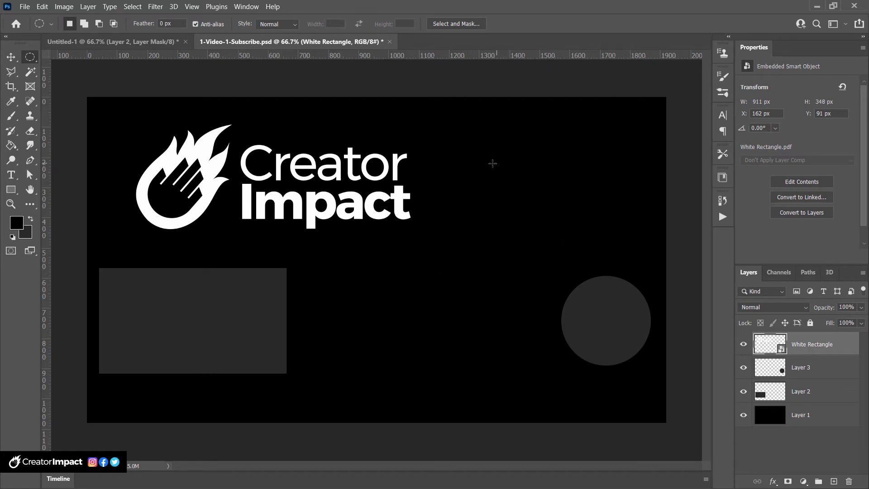
pyautogui.click(11, 174)
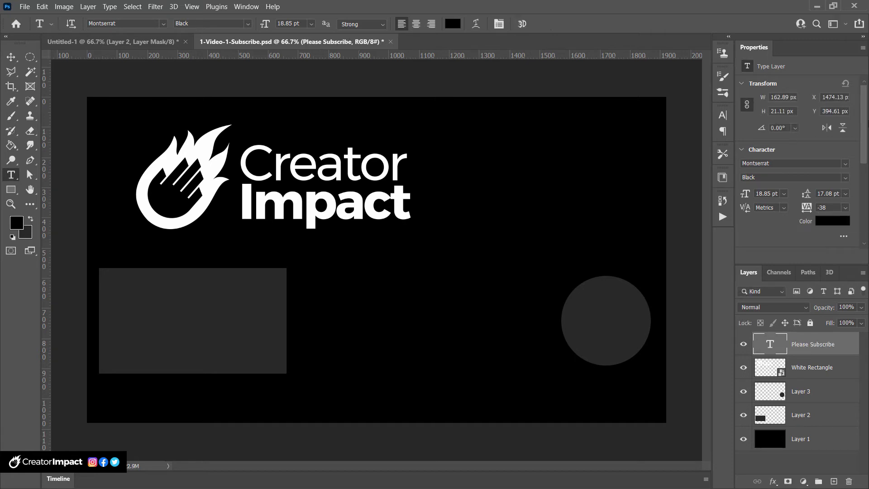
# Step: Colour the Please Subscribe text white and enlarge it to about 63.8 pt with Free Transform
pyautogui.click(831, 221)
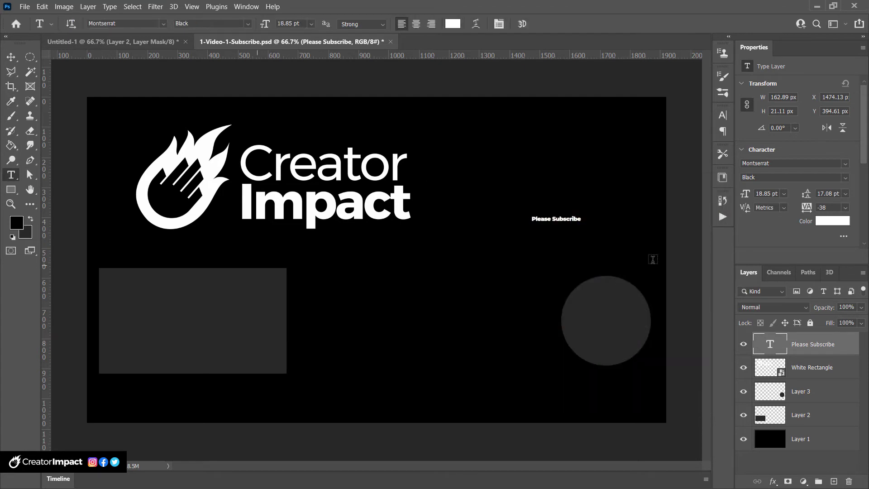
pyautogui.moveTo(514, 202)
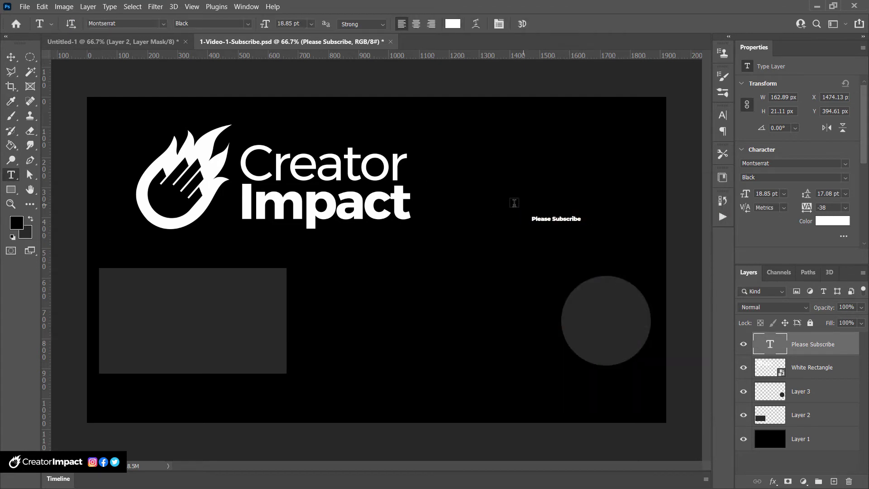
pyautogui.click(42, 6)
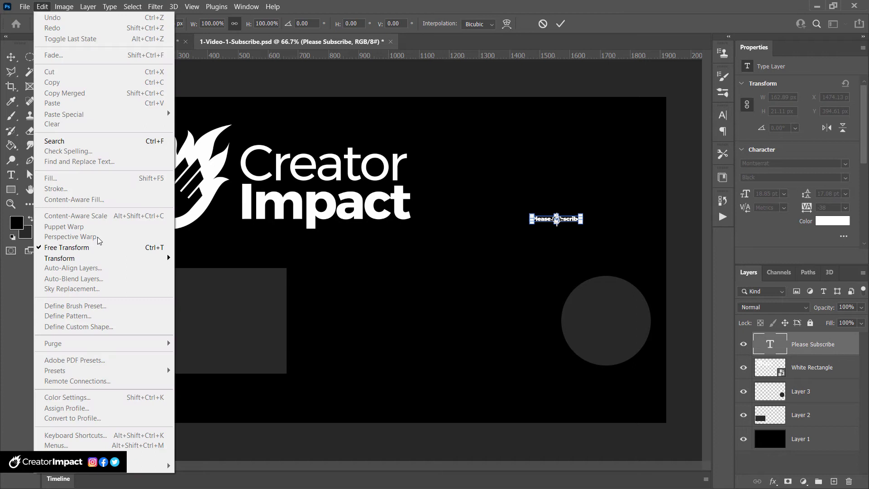
pyautogui.click(66, 248)
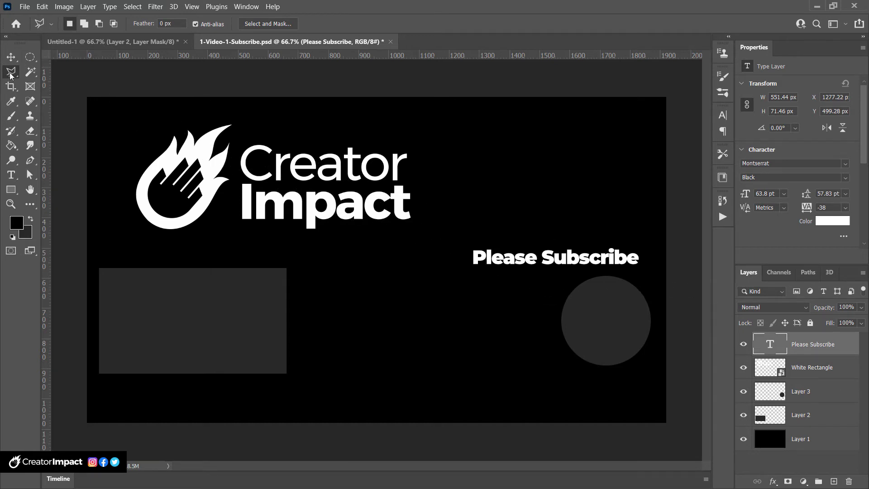
pyautogui.moveTo(24, 78)
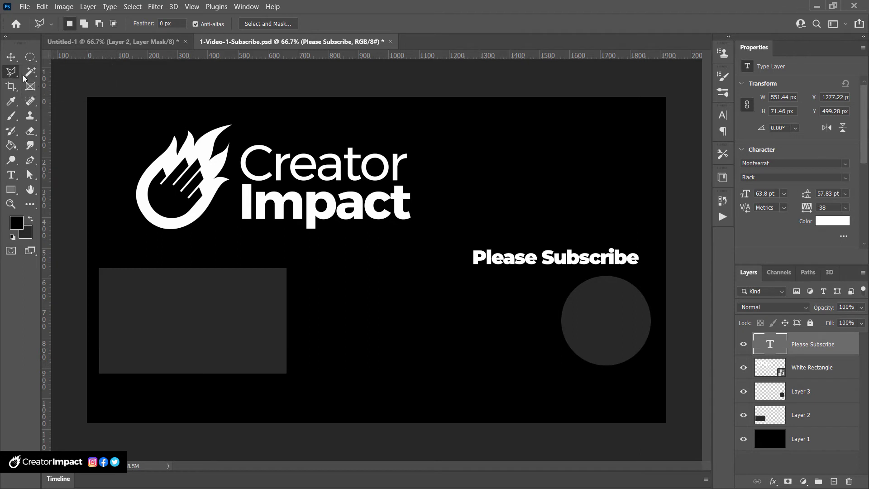
pyautogui.moveTo(481, 278)
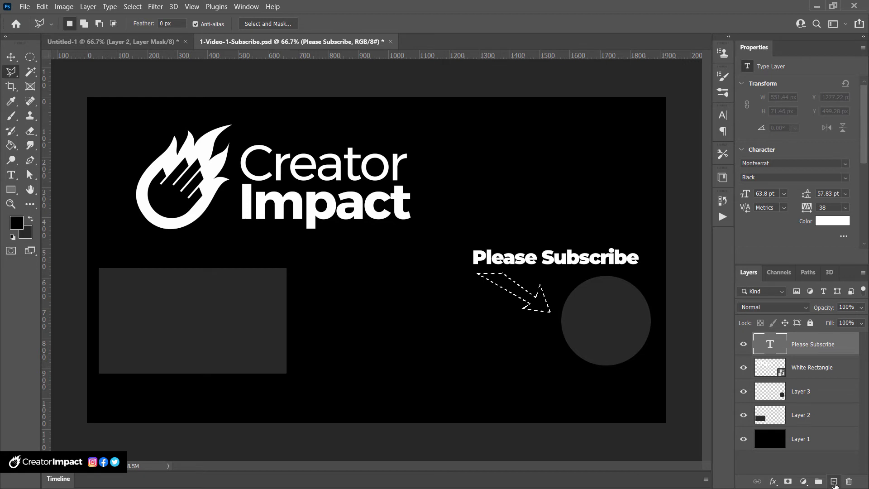
# Step: Create new Layer 4 to hold the white arrow pointing at the grey circle
pyautogui.click(833, 481)
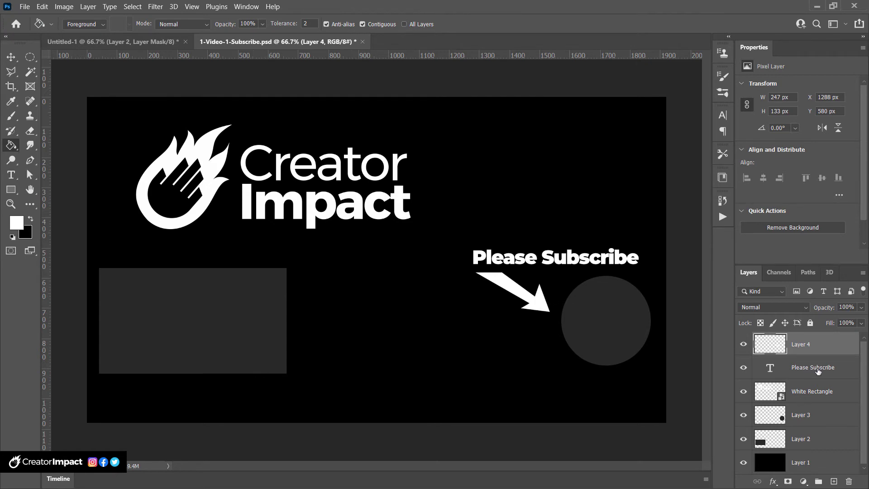
# Step: Add an enlarged 'Check out this video' text layer below the grey rectangle
pyautogui.click(812, 367)
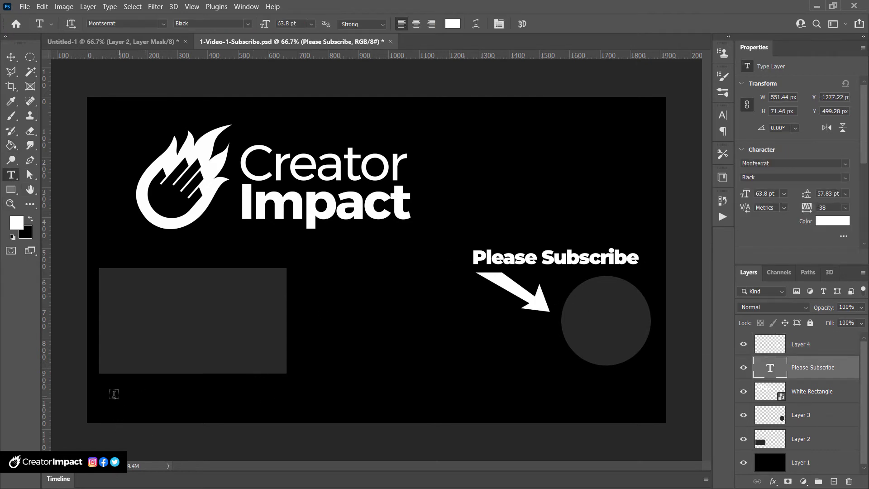
pyautogui.click(114, 394)
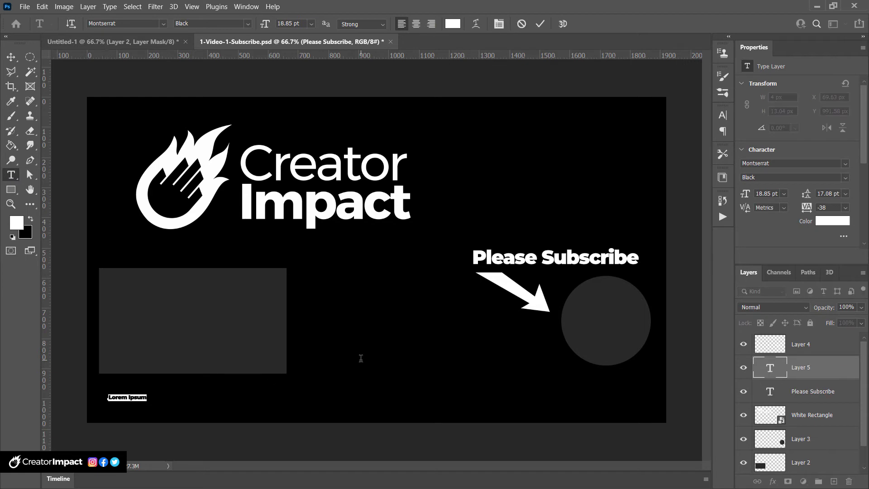
pyautogui.write('Check out this video!')
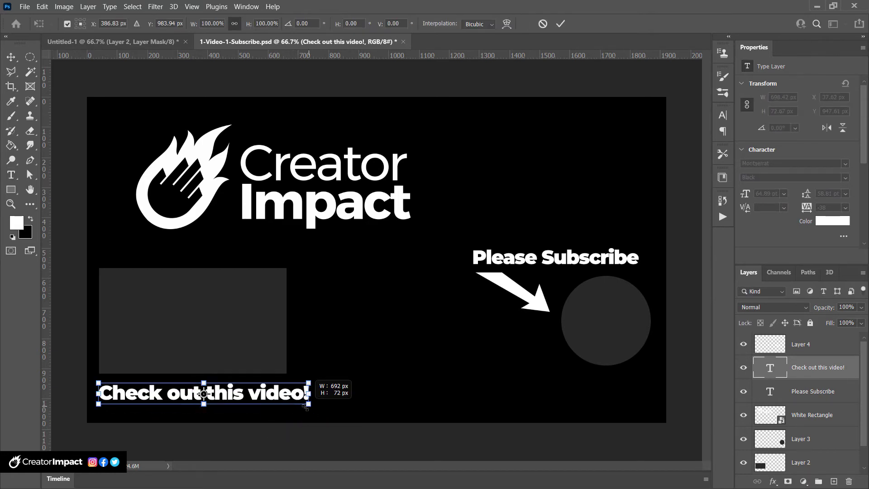
pyautogui.click(561, 23)
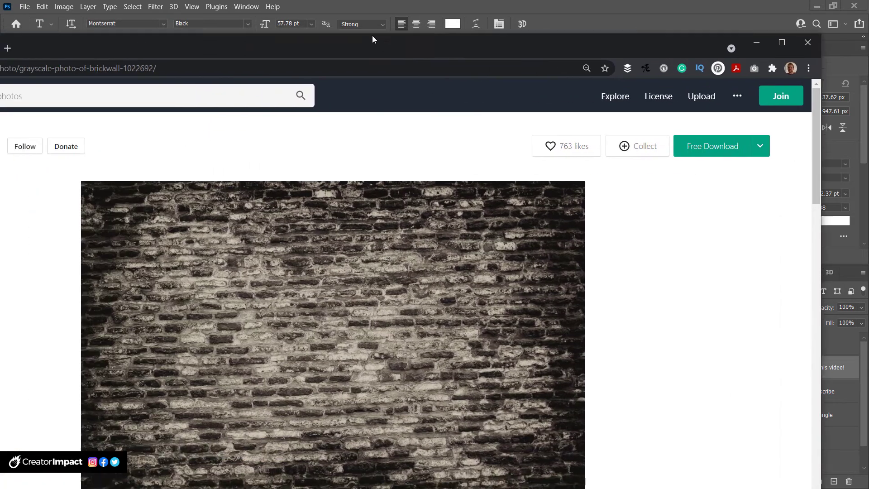
# Step: Enlarge the brick wall photo preview ready to bring it in as a background
pyautogui.click(781, 43)
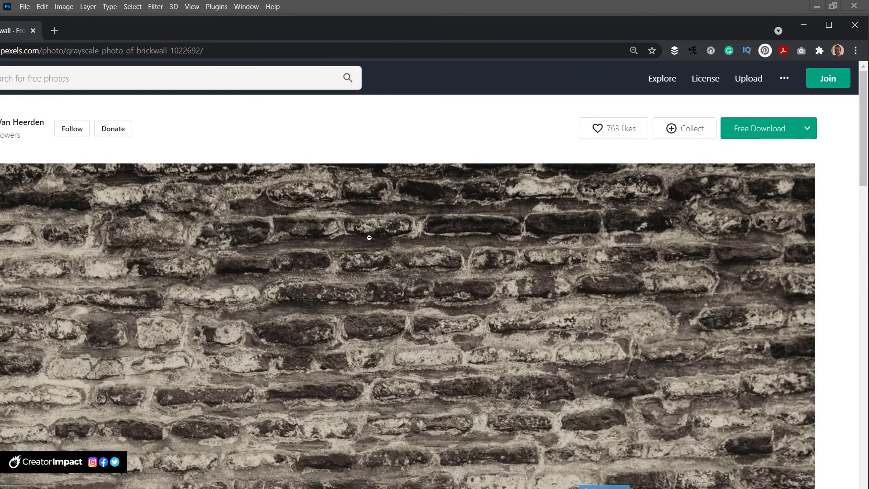
pyautogui.scroll(-3)
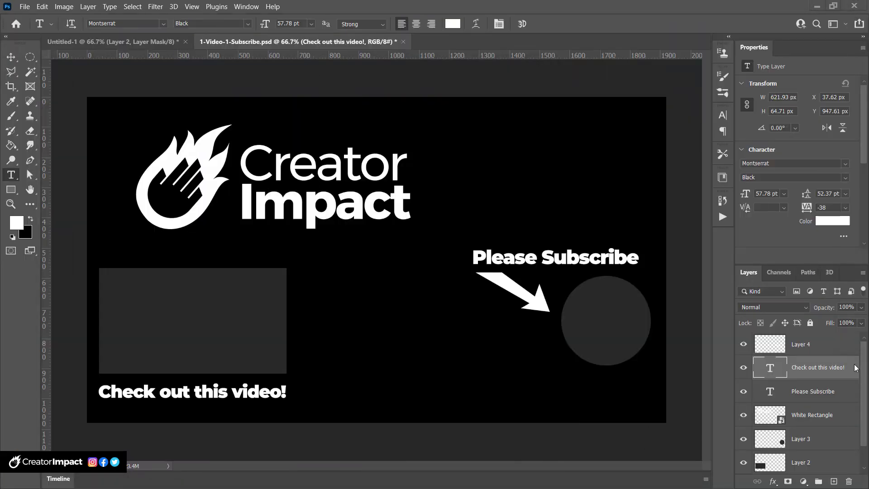
# Step: Scale the brick wall photo to fill the canvas as Layer 5 and commit it
pyautogui.scroll(-3)
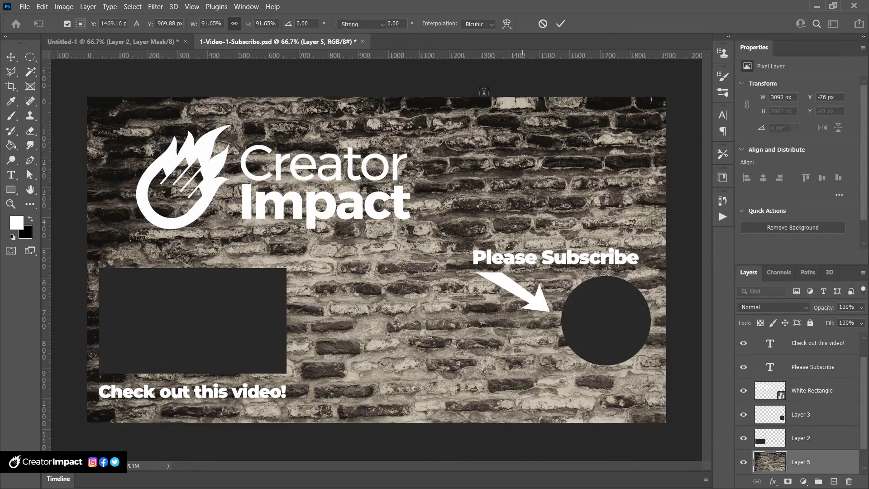
pyautogui.click(63, 7)
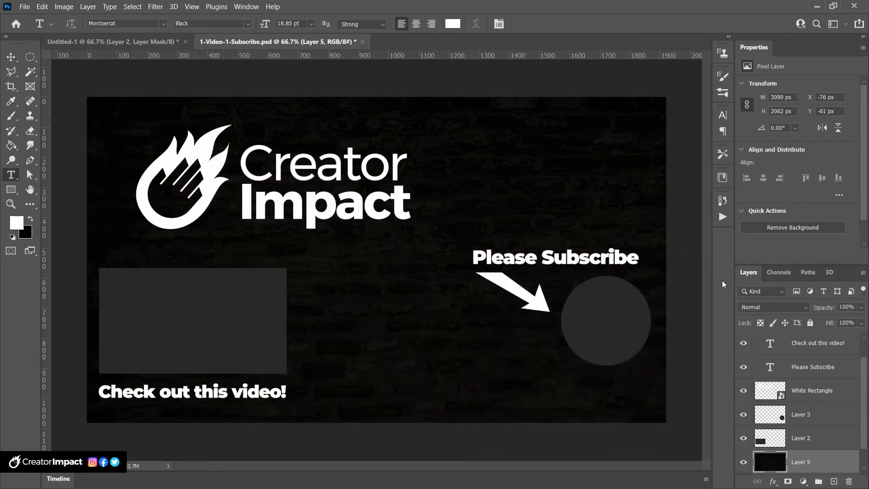
# Step: Scroll the Layers panel to reach the placeholder and caption layers
pyautogui.scroll(-3)
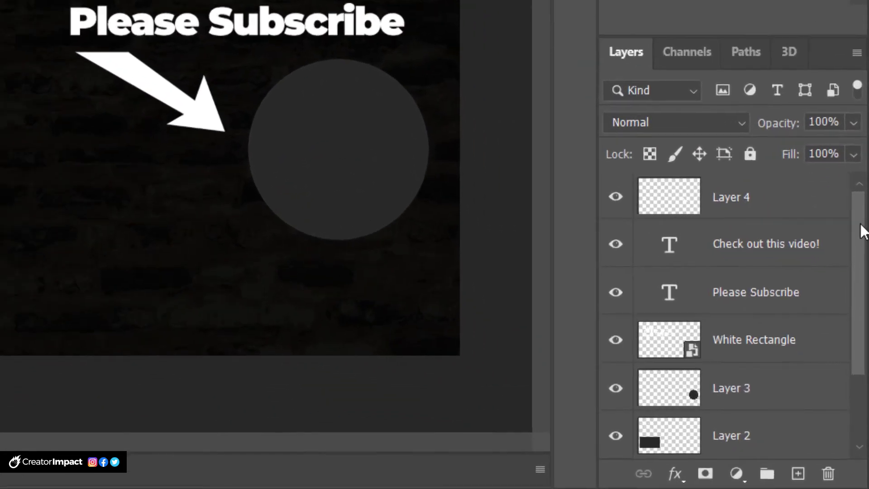
pyautogui.scroll(-3)
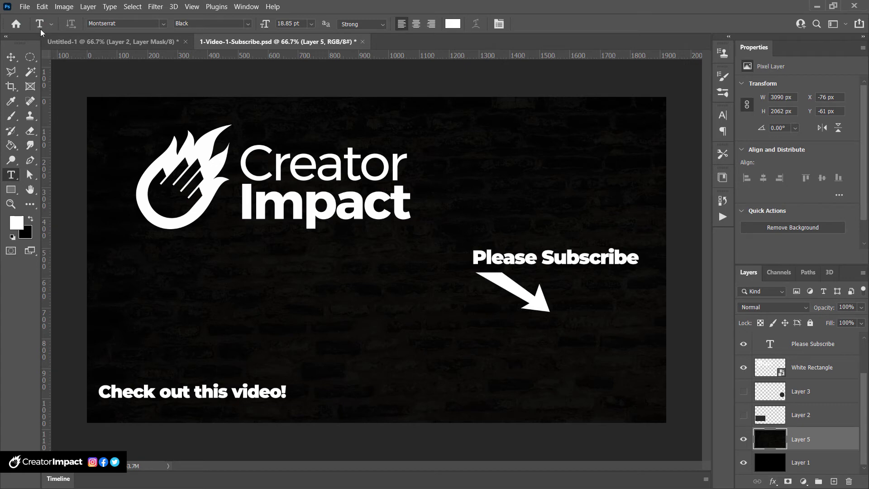
# Step: Cut a diagonal selection out of the black base layer's top-left corner with the Polygonal Lasso
pyautogui.click(11, 71)
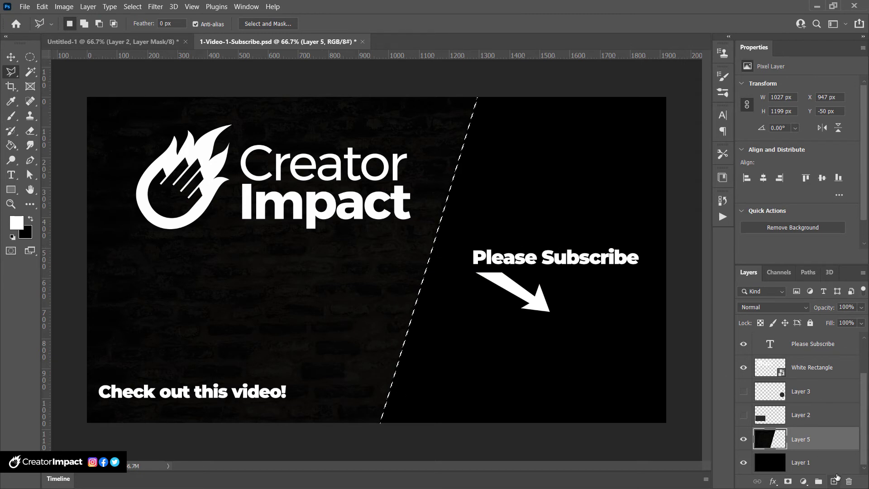
pyautogui.click(800, 462)
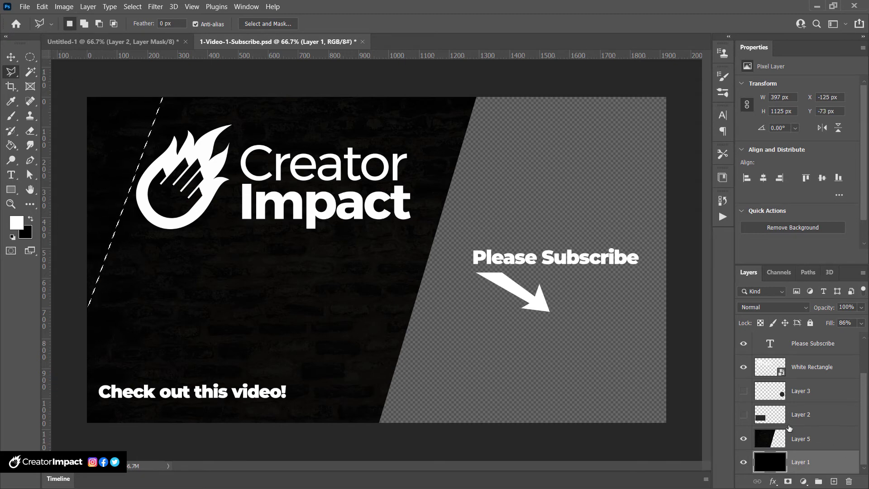
pyautogui.click(800, 438)
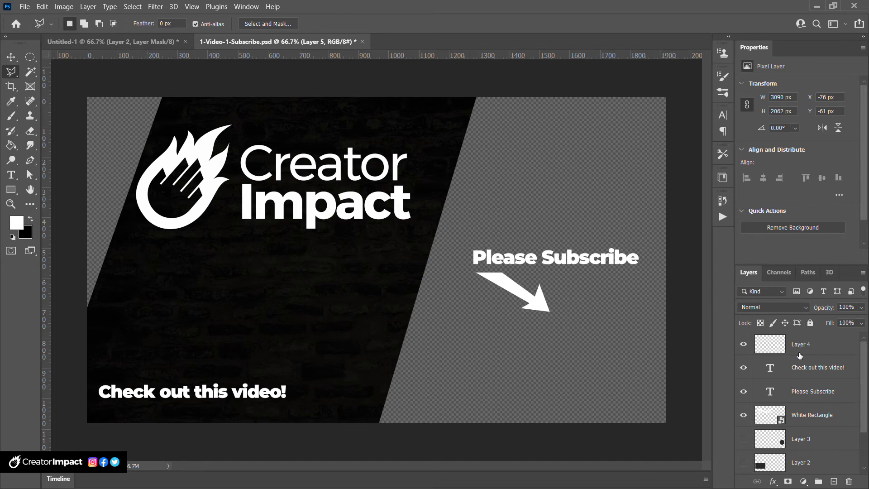
# Step: Select the Creator Impact logo layer and show the grey placeholder shapes again
pyautogui.click(812, 414)
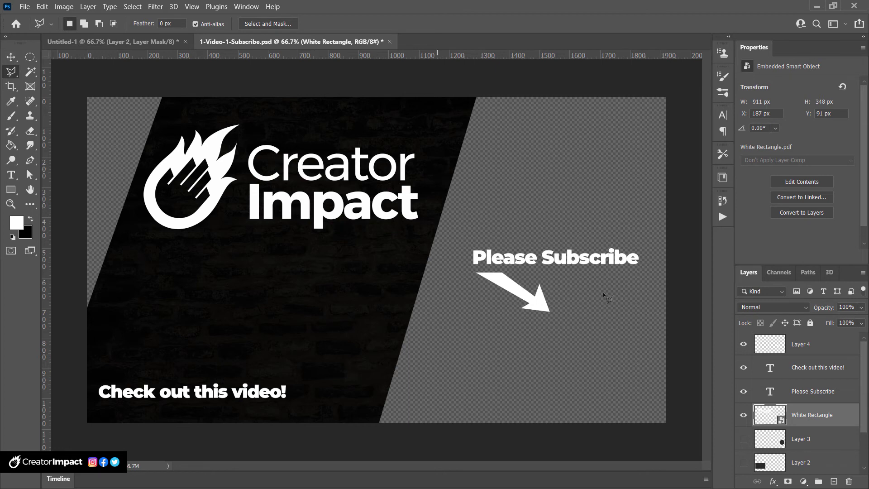
pyautogui.click(743, 462)
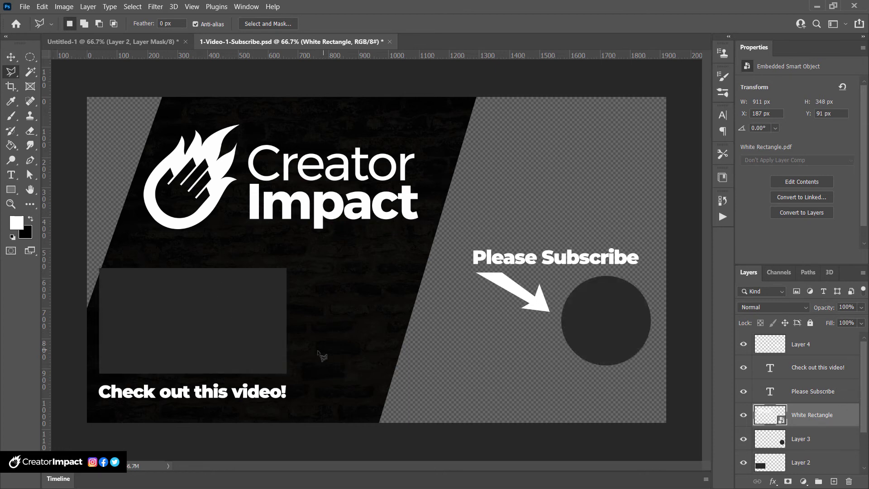
pyautogui.moveTo(438, 317)
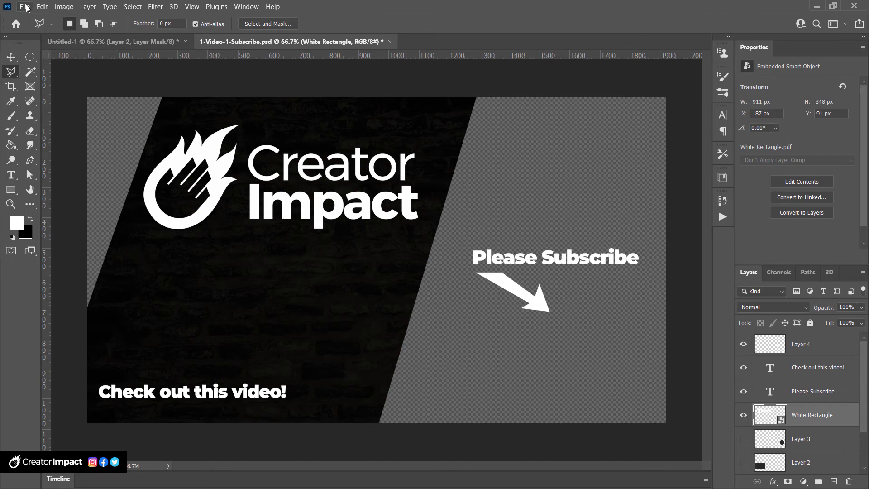
# Step: Save the document, then bring up File > Export > Save for Web (Legacy)
pyautogui.click(25, 6)
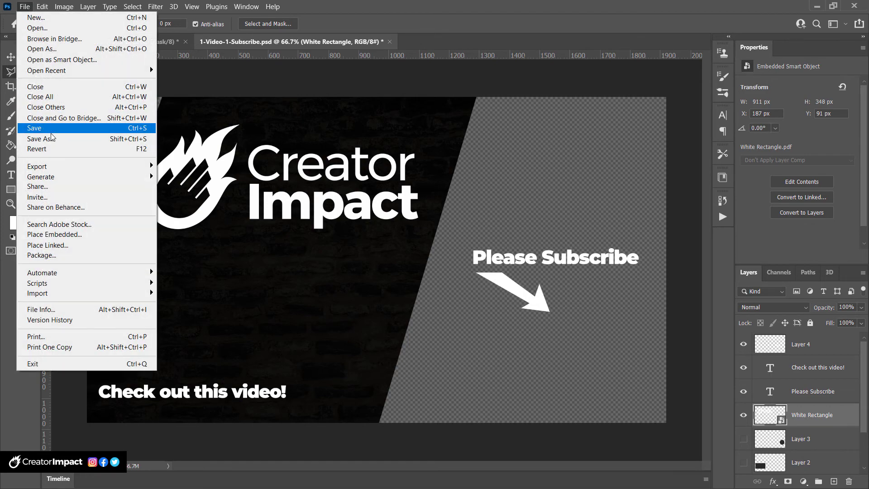
pyautogui.click(35, 127)
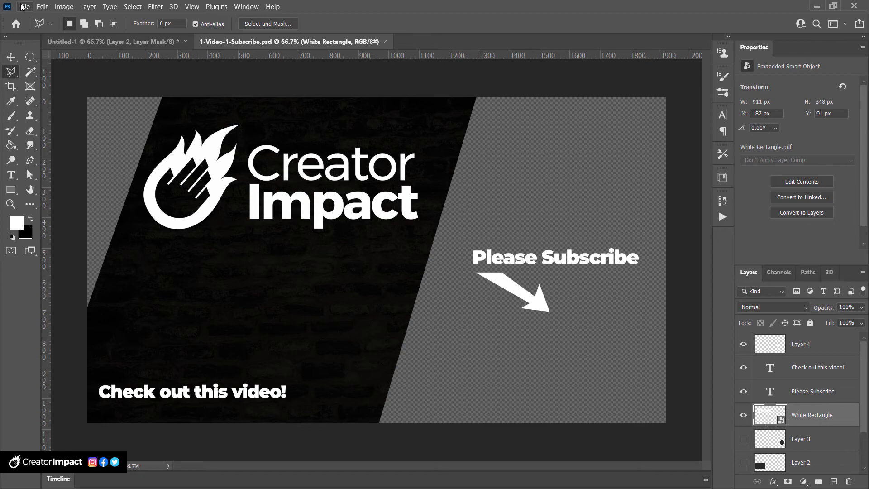
pyautogui.click(25, 6)
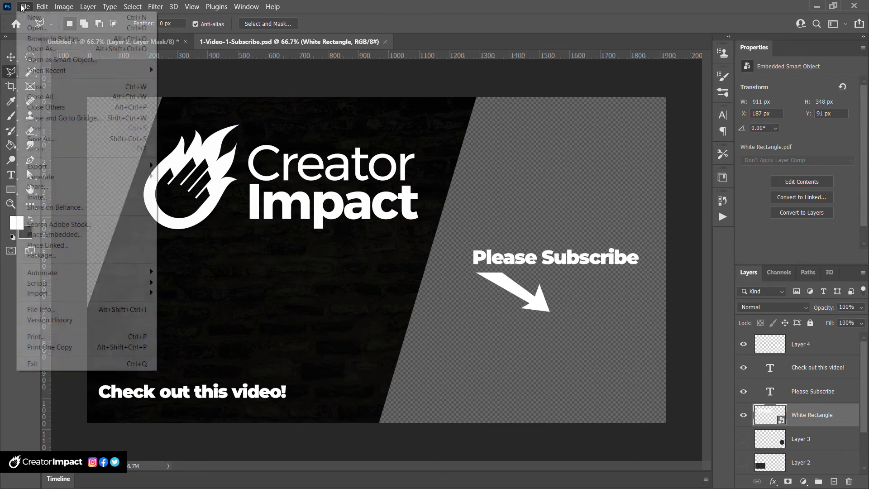
pyautogui.moveTo(40, 139)
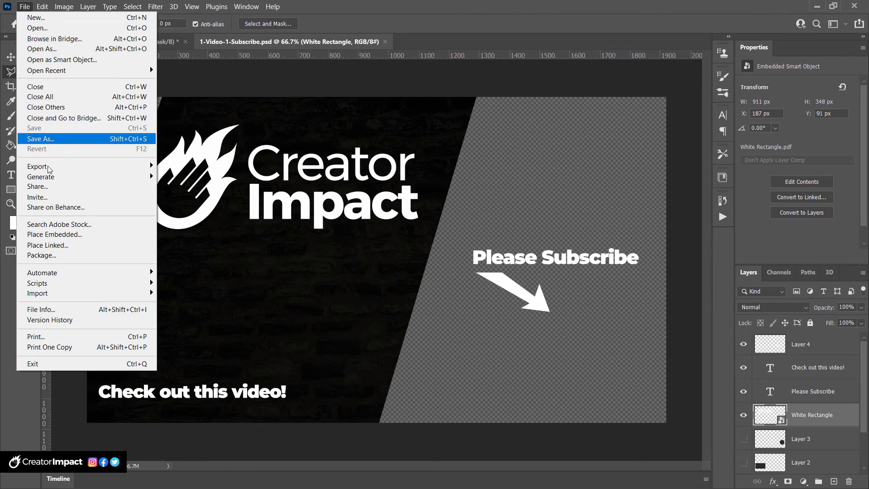
pyautogui.moveTo(70, 273)
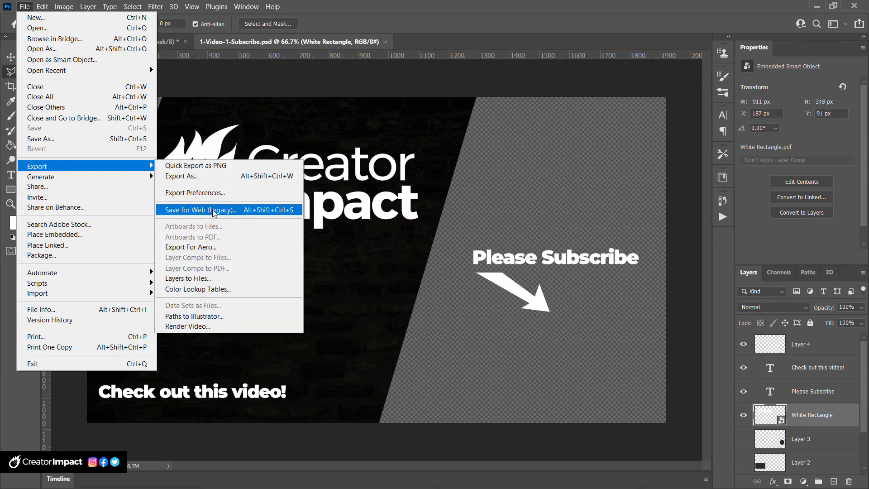
pyautogui.click(199, 209)
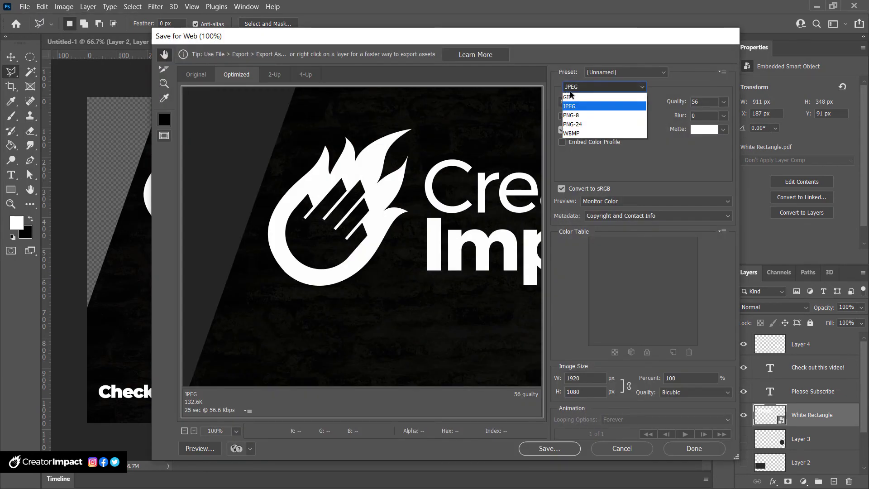
# Step: Export the end screen as a 1920×1080 PNG-24 with transparency kept
pyautogui.click(573, 124)
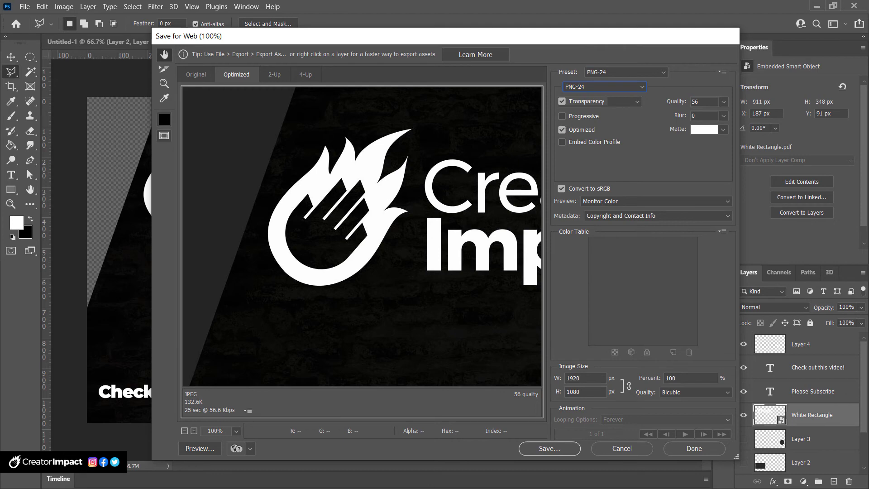
pyautogui.click(604, 87)
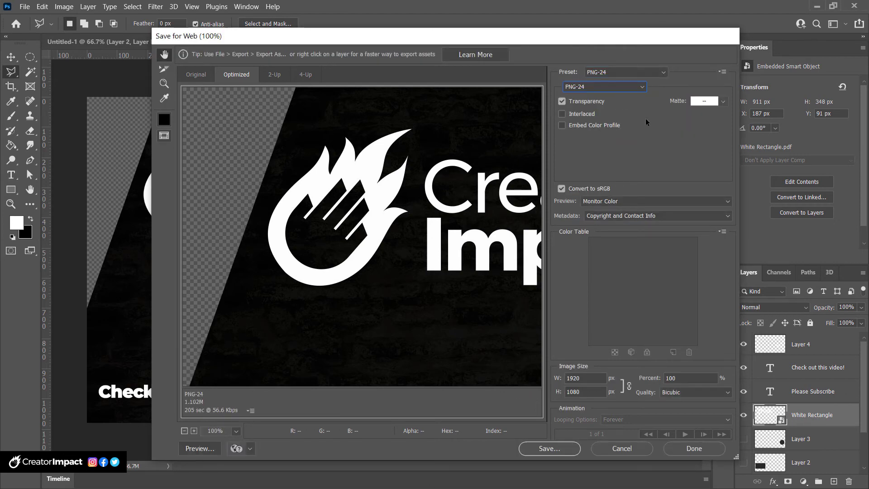
pyautogui.moveTo(626, 94)
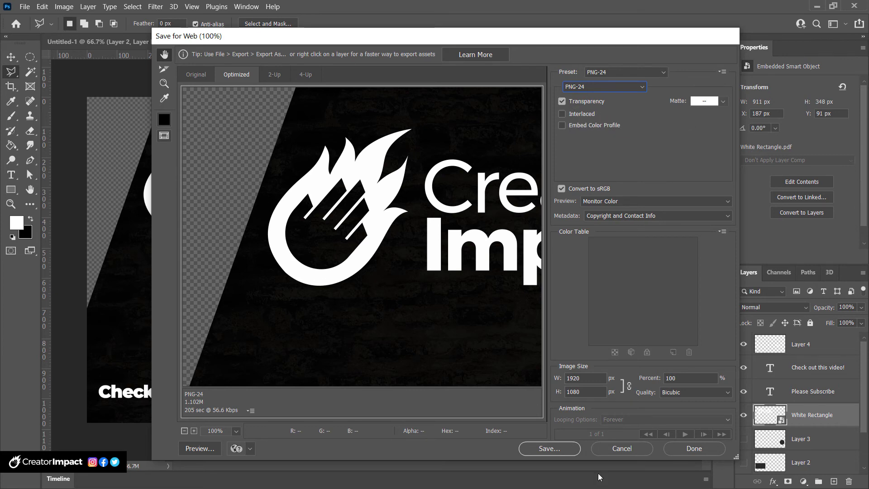
pyautogui.click(548, 448)
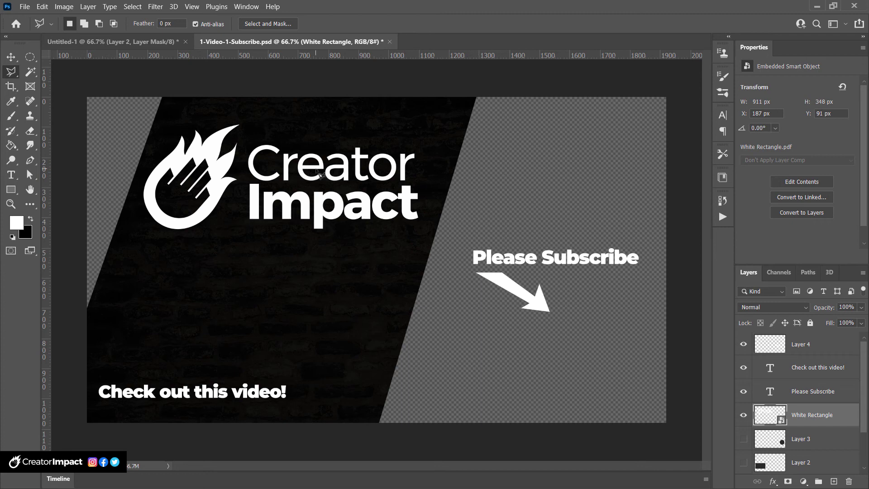
pyautogui.moveTo(66, 354)
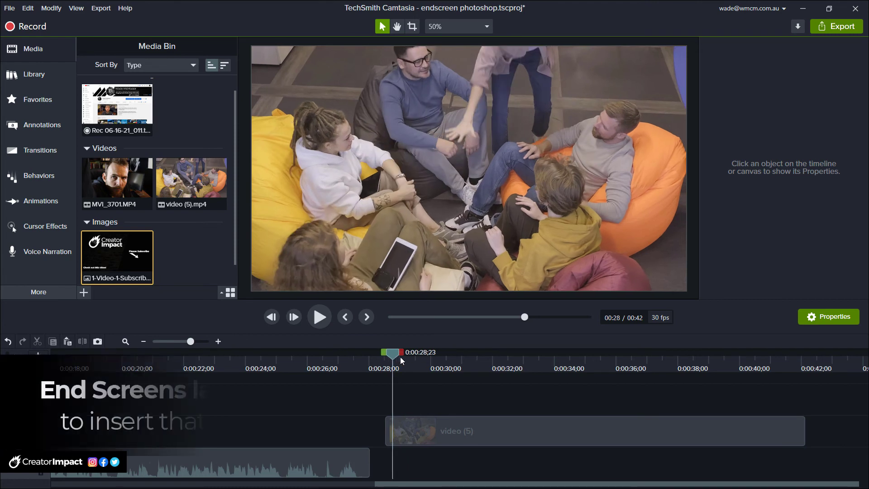
pyautogui.moveTo(117, 256)
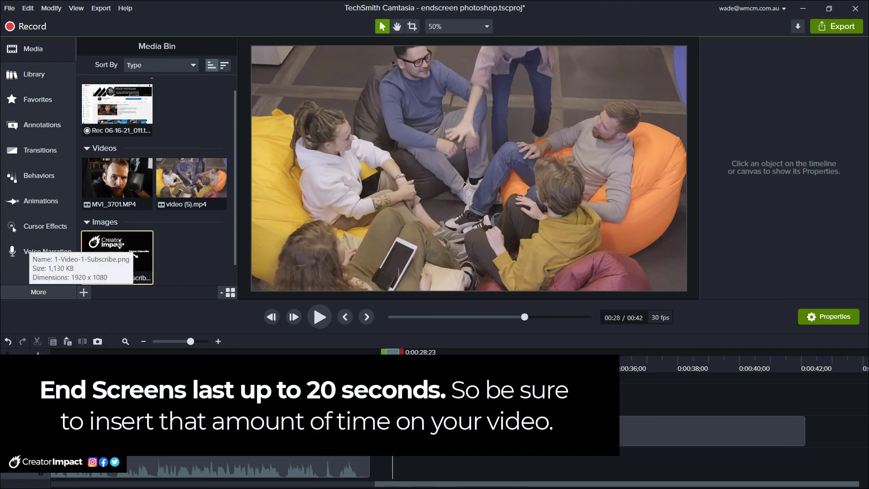
# Step: Place 1-Video-1-Subscribe.png on Track 3 at 0:28, extend it to the clip end and check playback
pyautogui.click(116, 257)
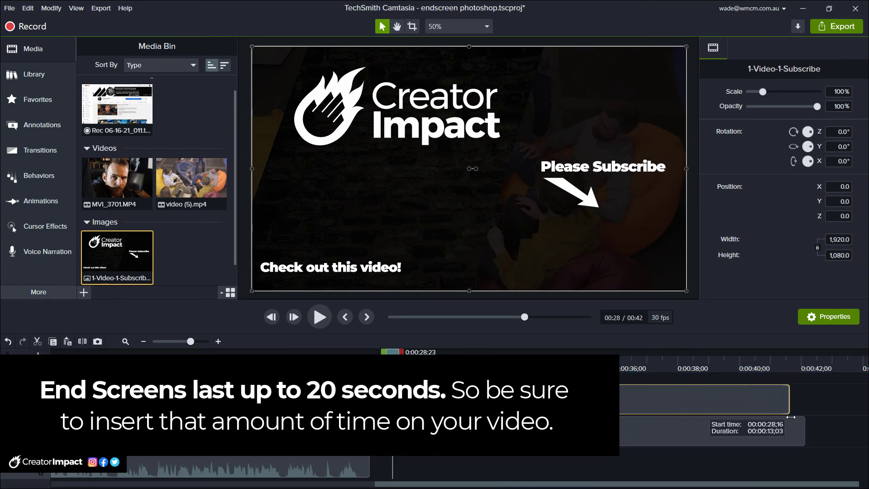
pyautogui.click(319, 317)
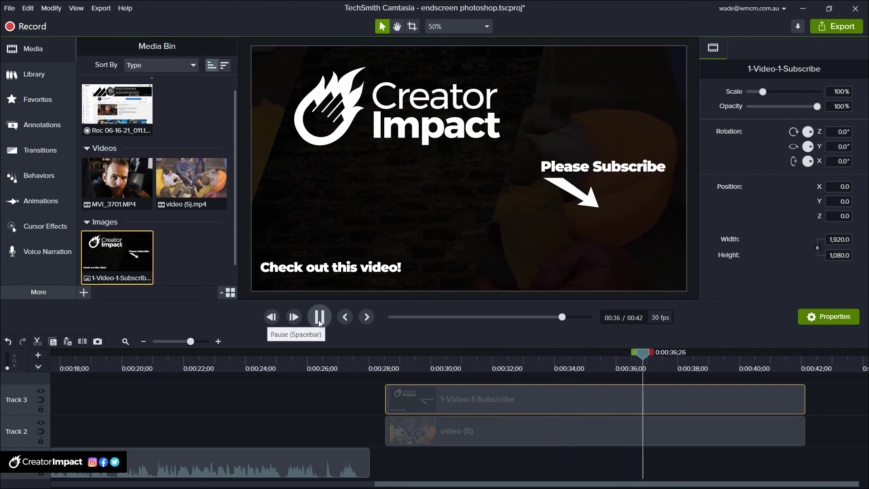
pyautogui.click(101, 9)
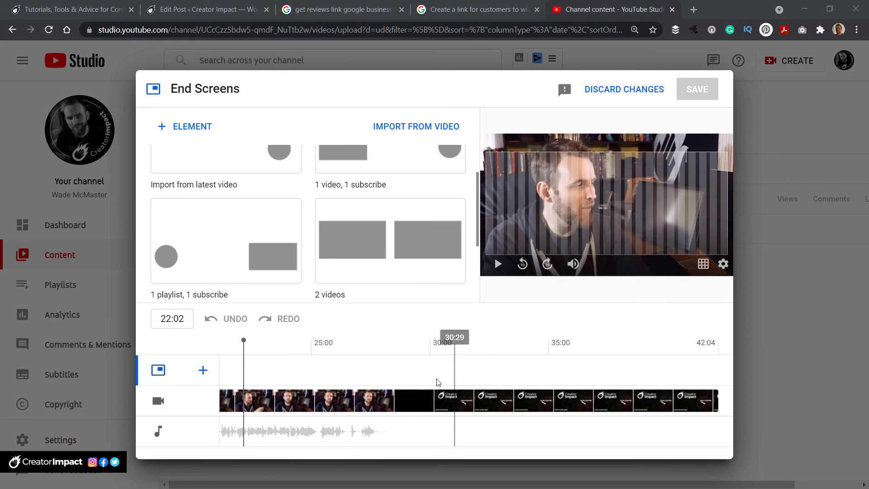
# Step: Apply the '1 video, 1 subscribe' layout at the end screen's position and preview it
pyautogui.click(425, 341)
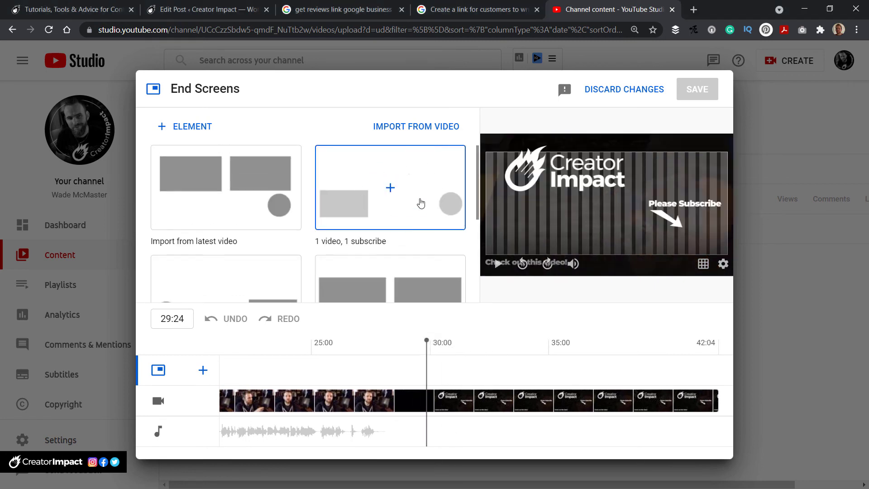
pyautogui.click(389, 186)
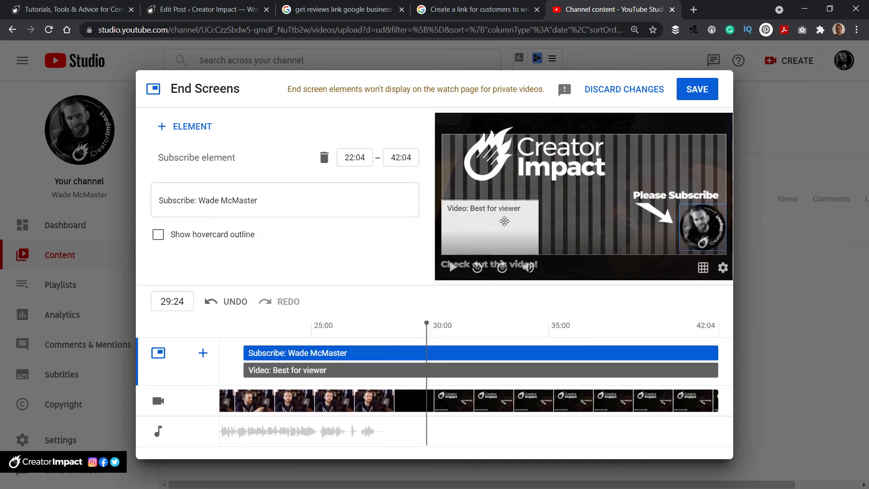
pyautogui.click(287, 369)
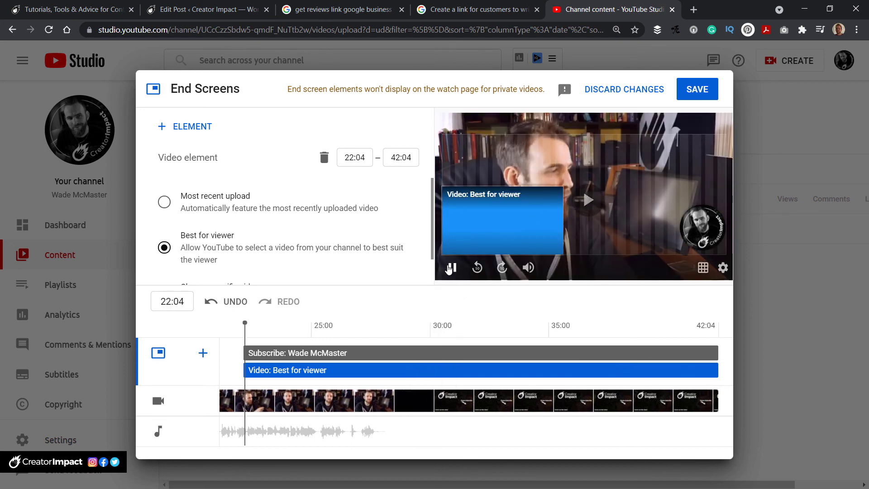
pyautogui.click(450, 267)
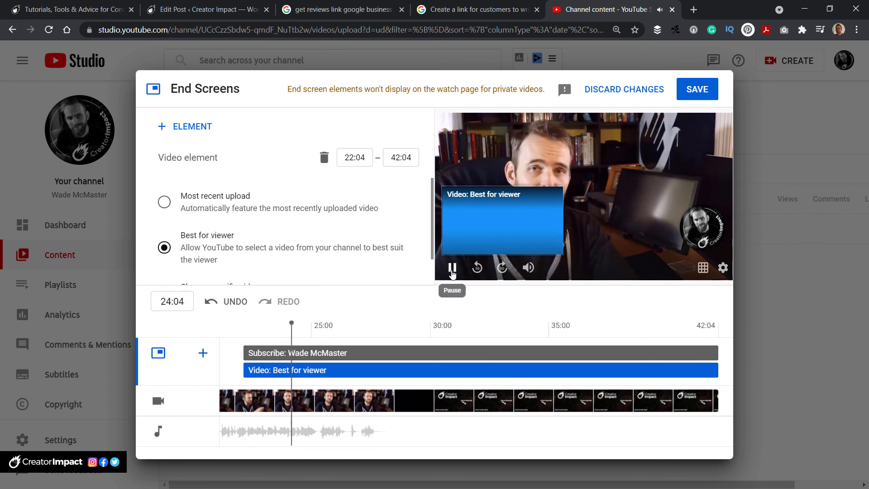